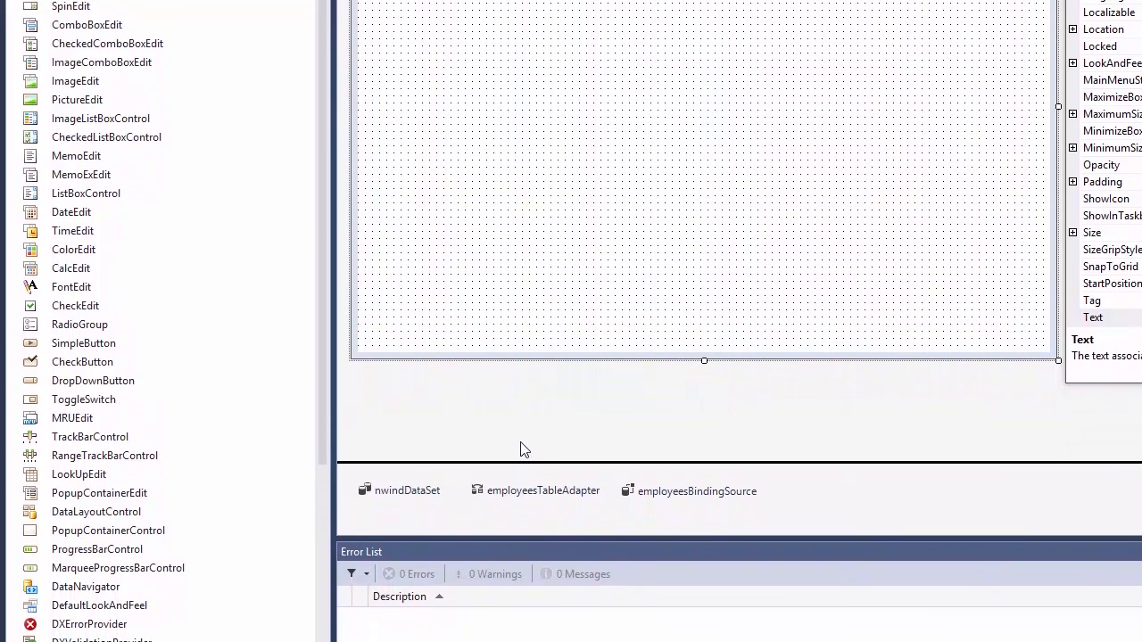
Step: Drop a DataLayoutControl from the Toolbox onto MainForm to launch its wizard
scroll(down, 3)
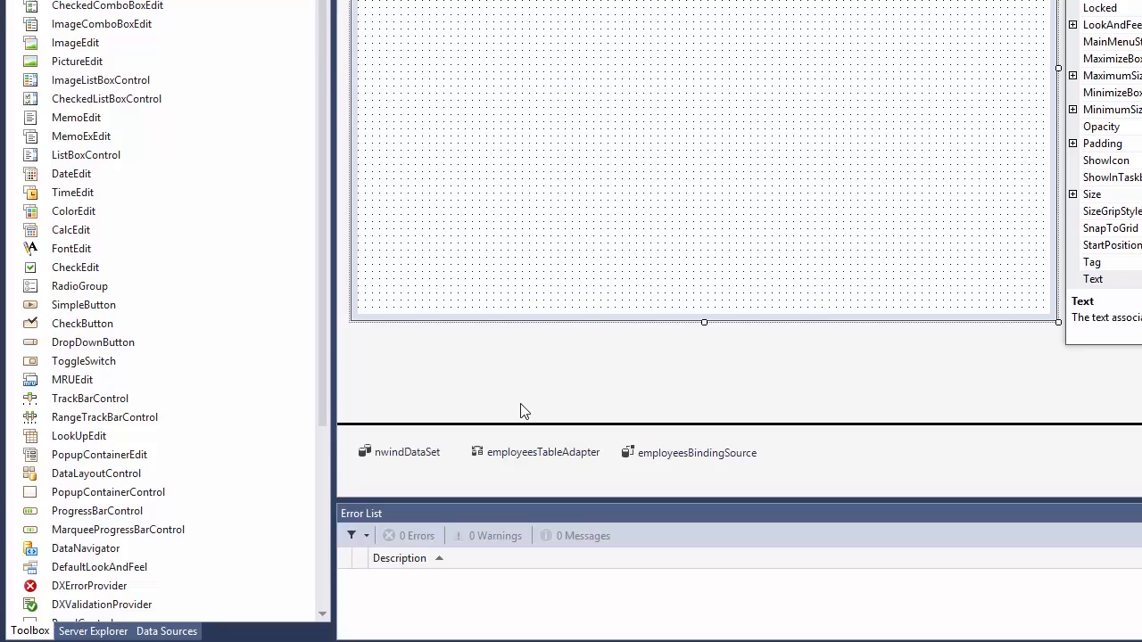
click(95, 473)
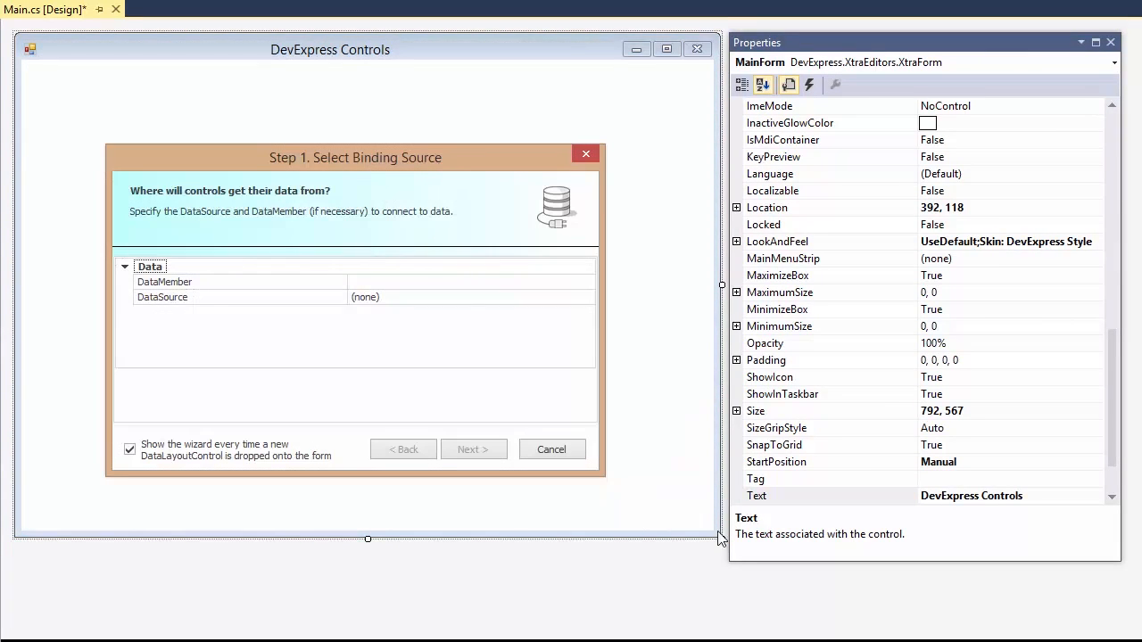
Step: Bind the layout to employeesBindingSource and give Reports To a LookUpEdit editor
click(586, 297)
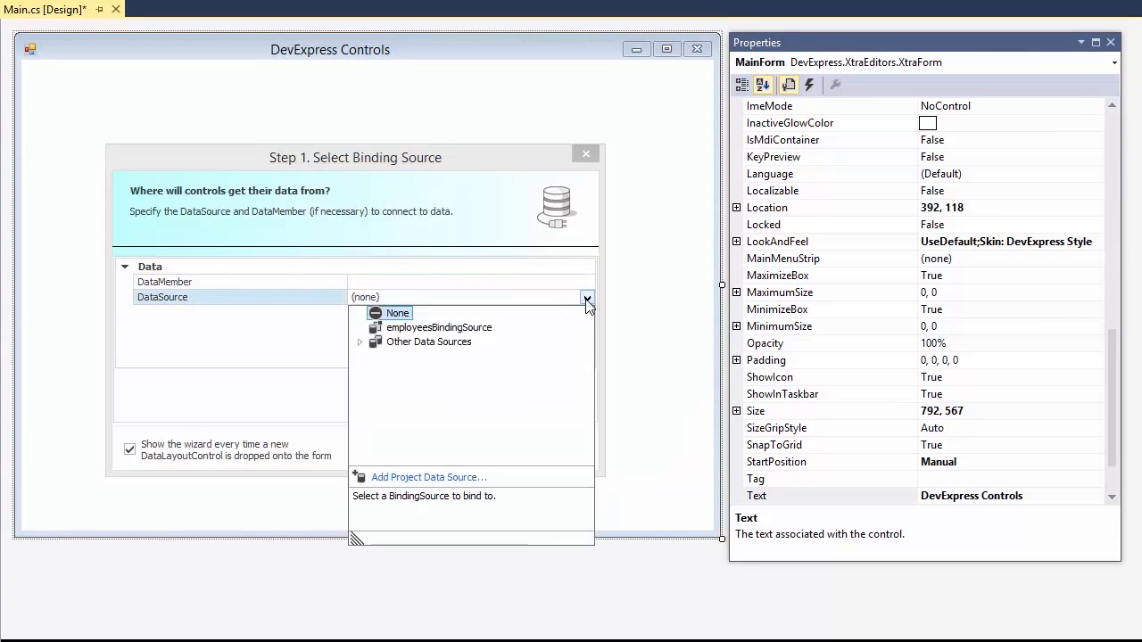
click(438, 327)
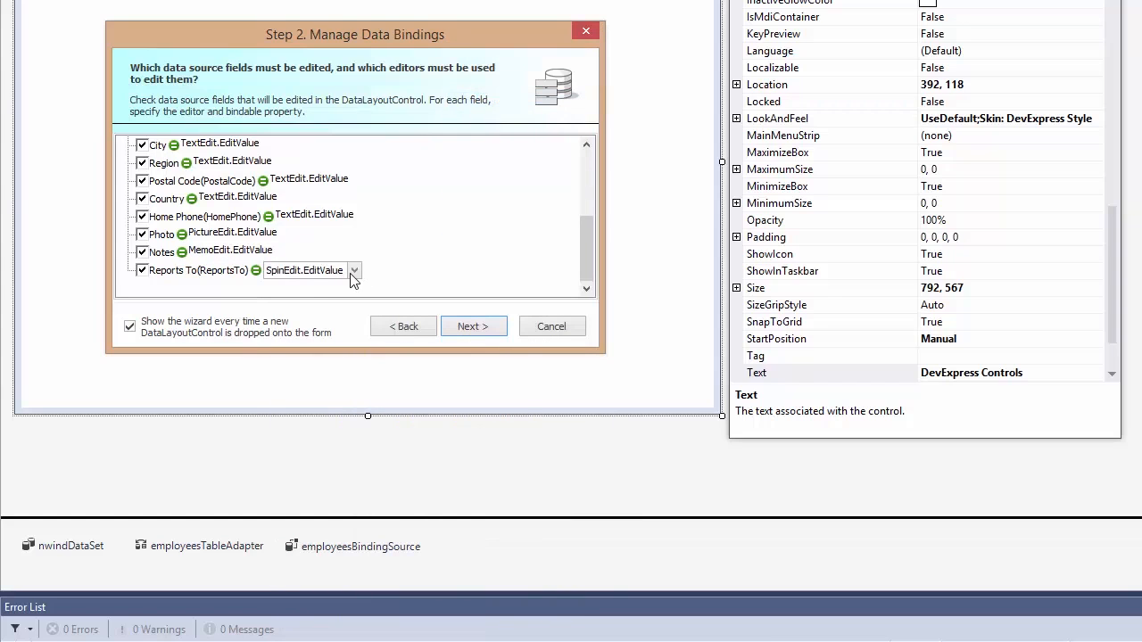
click(355, 271)
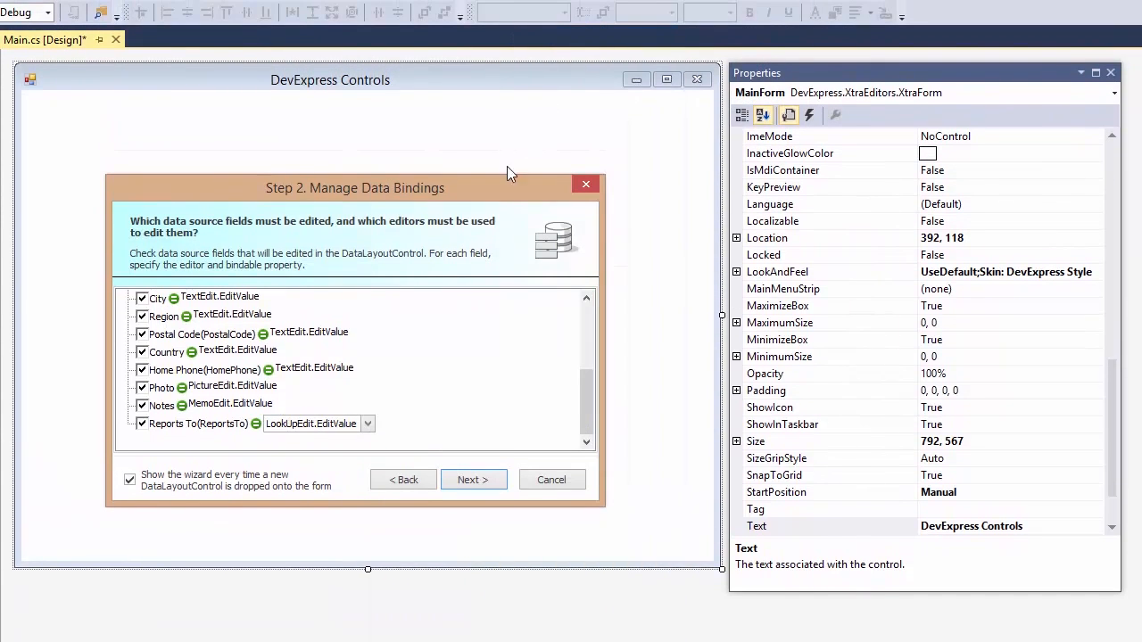
click(472, 479)
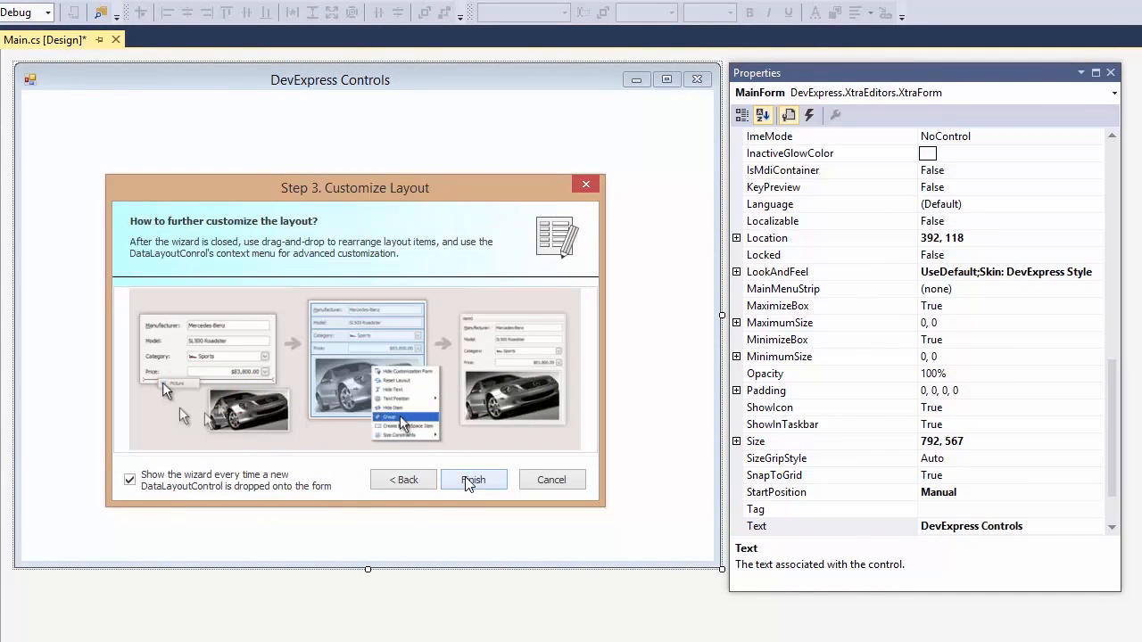
Step: Finish the wizard to generate the employee layout, then select Employee ID through Title
click(474, 479)
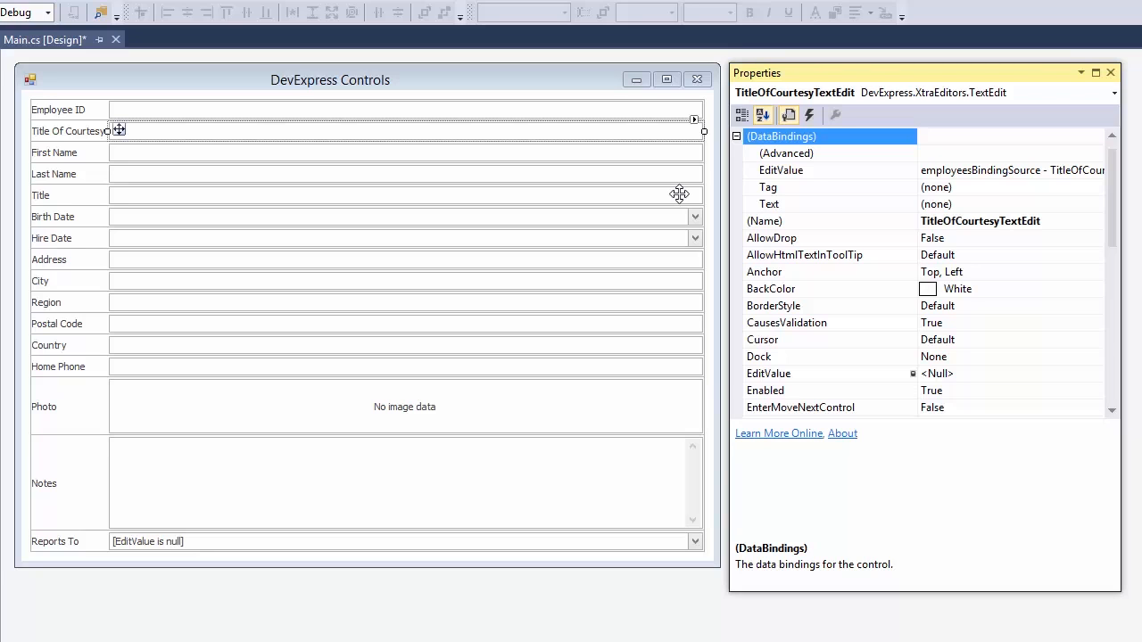
click(58, 108)
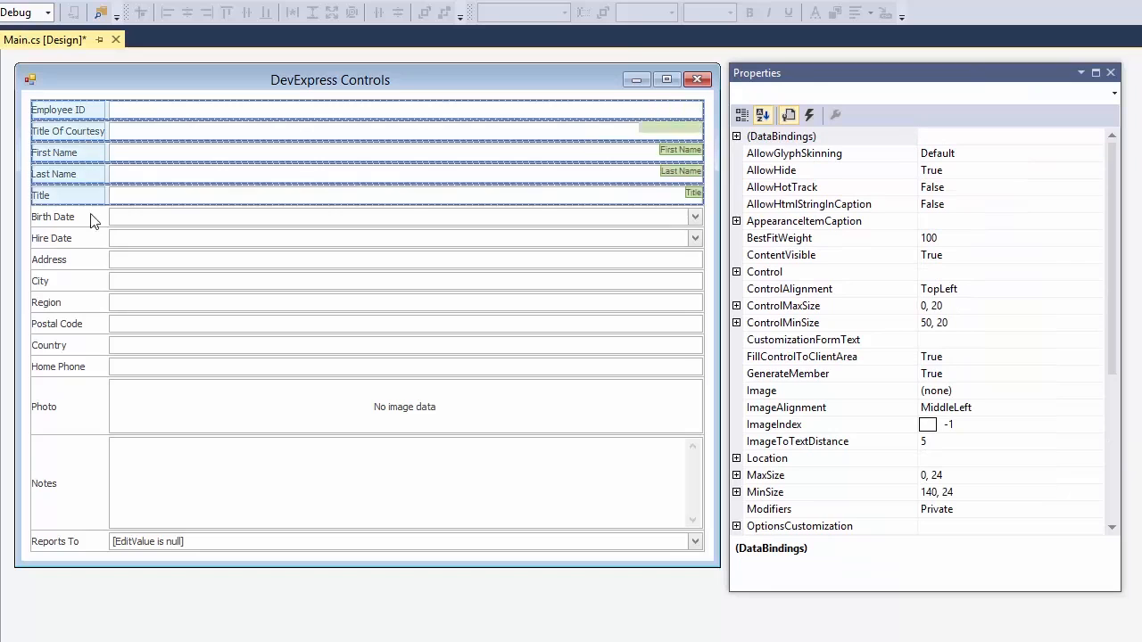
Step: Group the selected employee fields and name the group Info
right_click(89, 217)
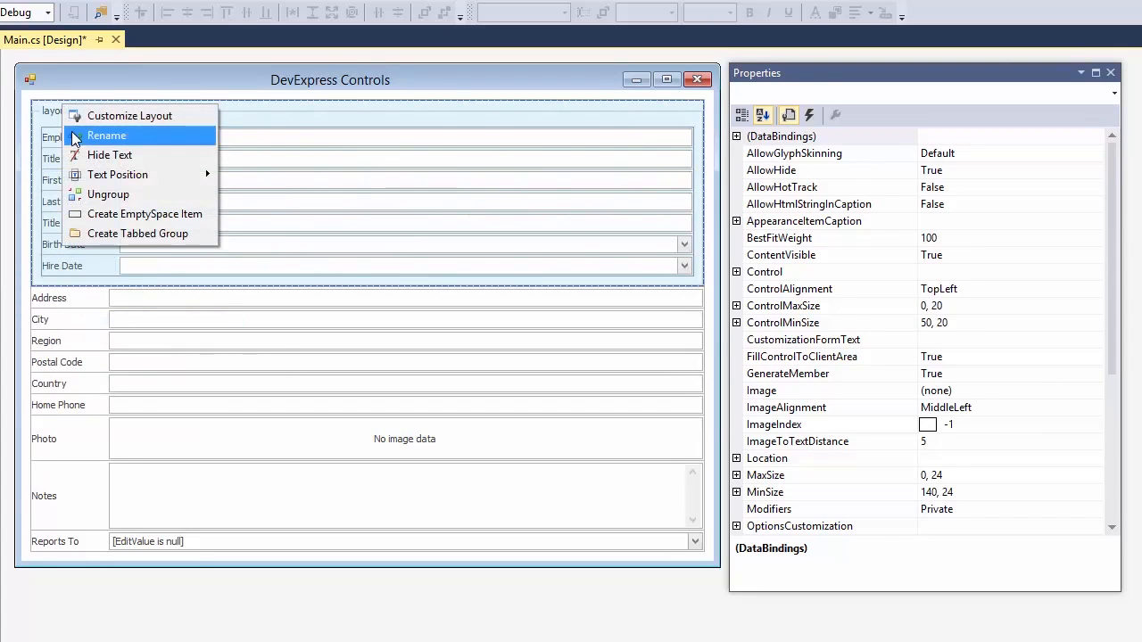
click(106, 134)
text(Info)
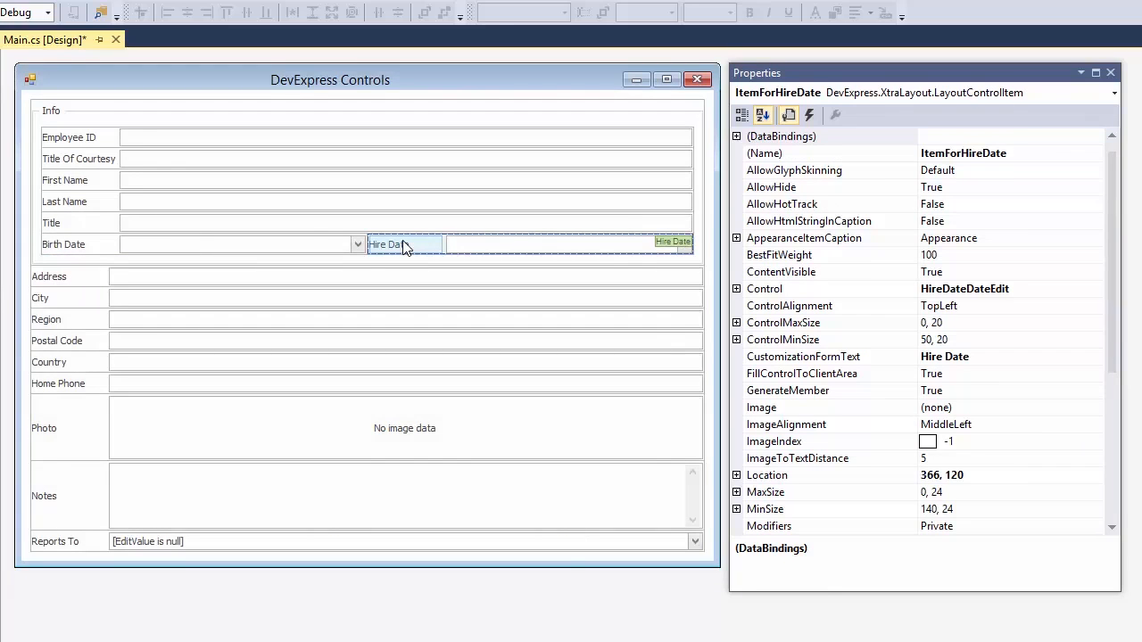
mouse_move(124, 268)
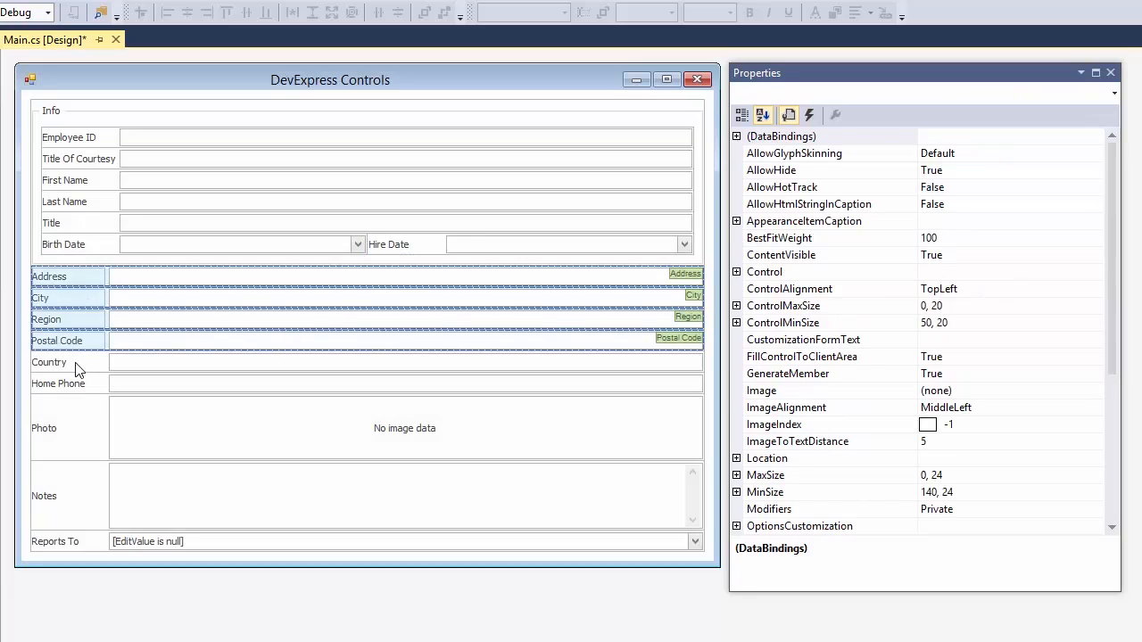
Step: Group Address through Country as Address, move Region beside City, and reposition Photo
right_click(49, 362)
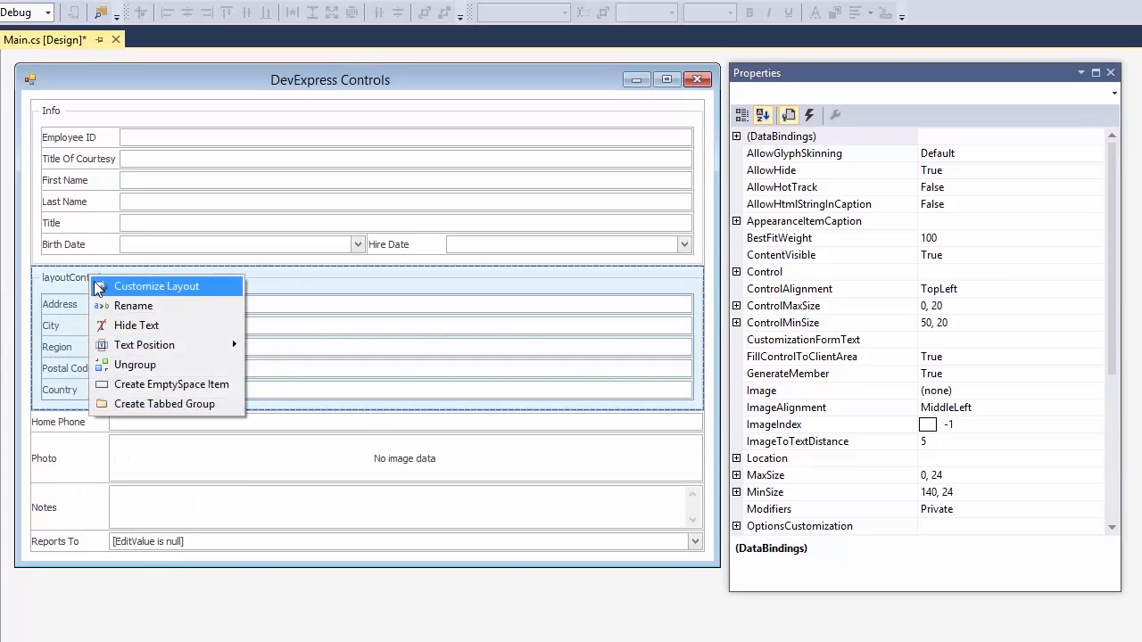
click(132, 305)
text(Address)
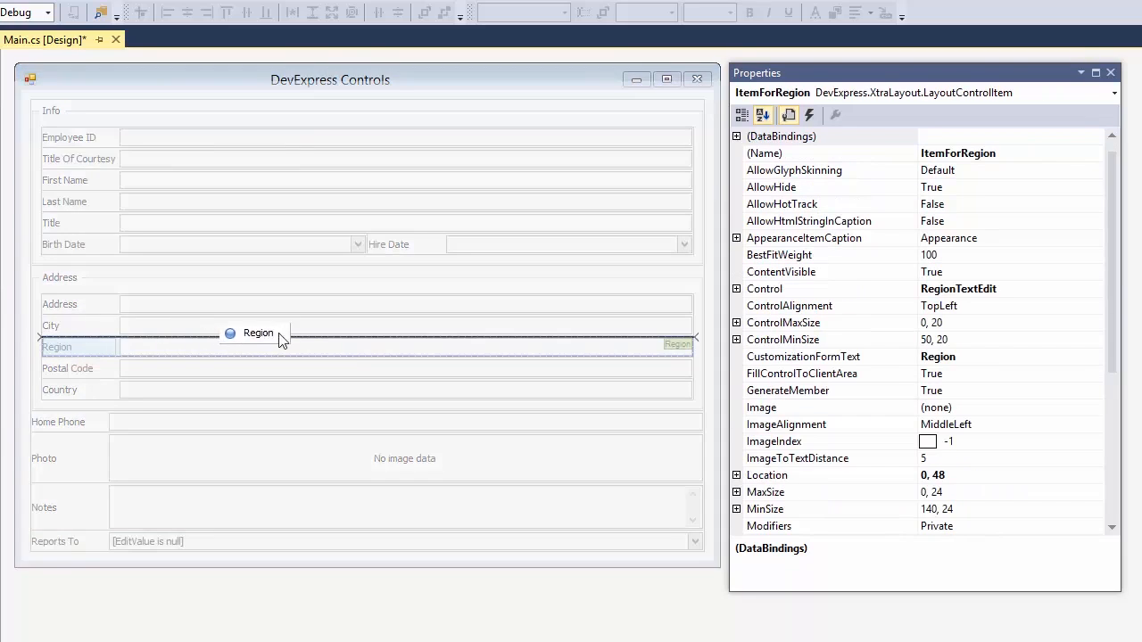
drag(259, 333, 397, 324)
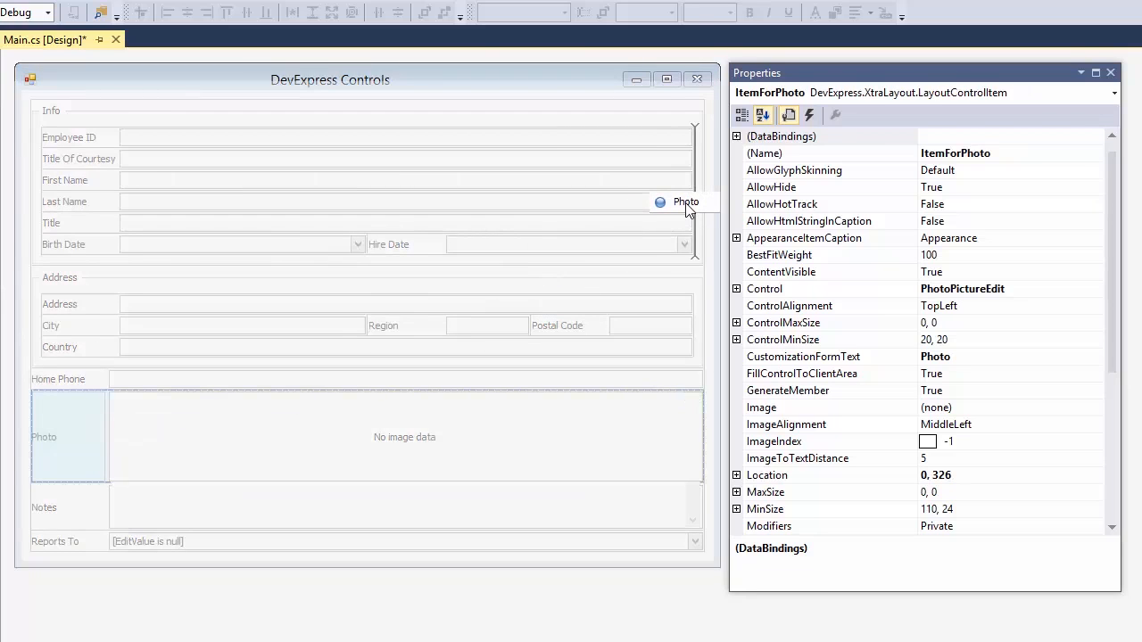
right_click(664, 203)
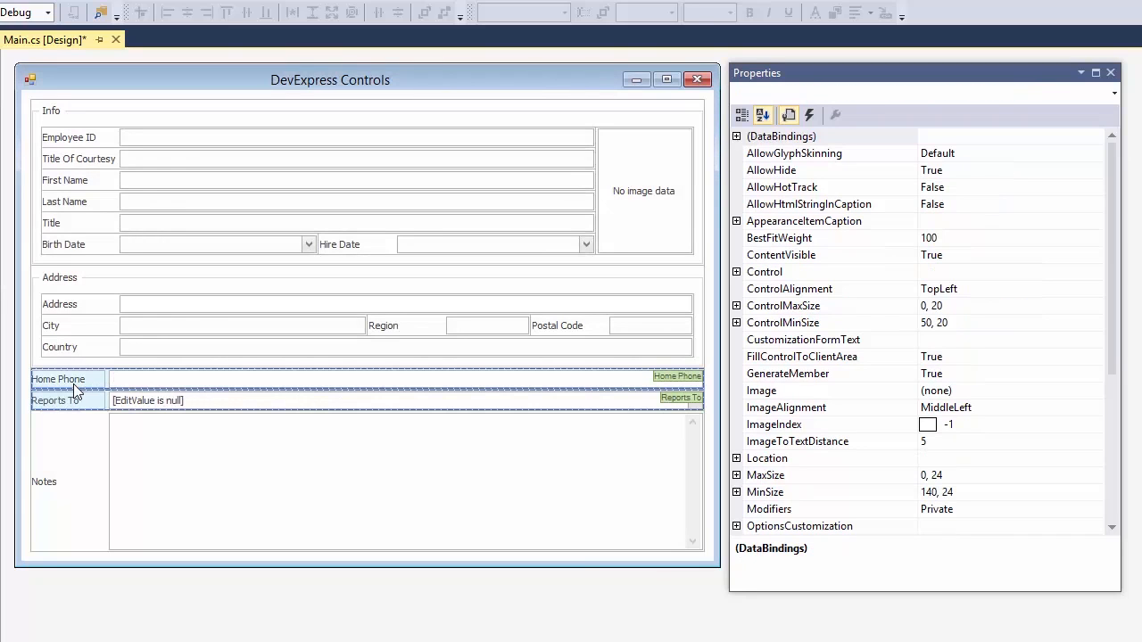
Step: Group Home Phone and Reports To as Contact, set Notes caption on top, and enlarge the form
right_click(86, 379)
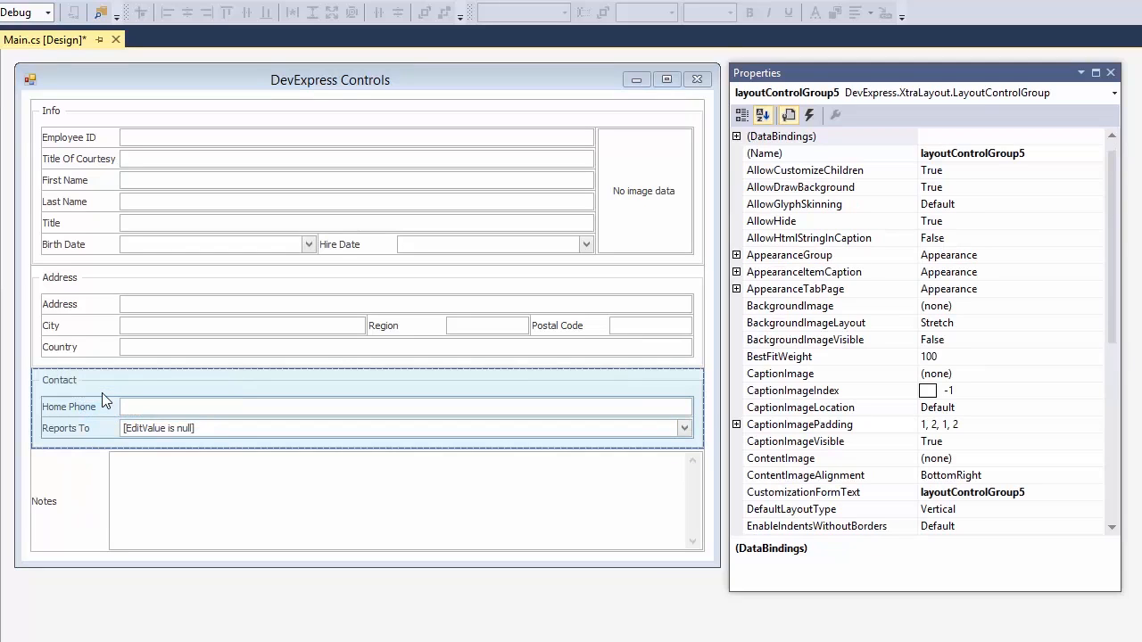
right_click(71, 500)
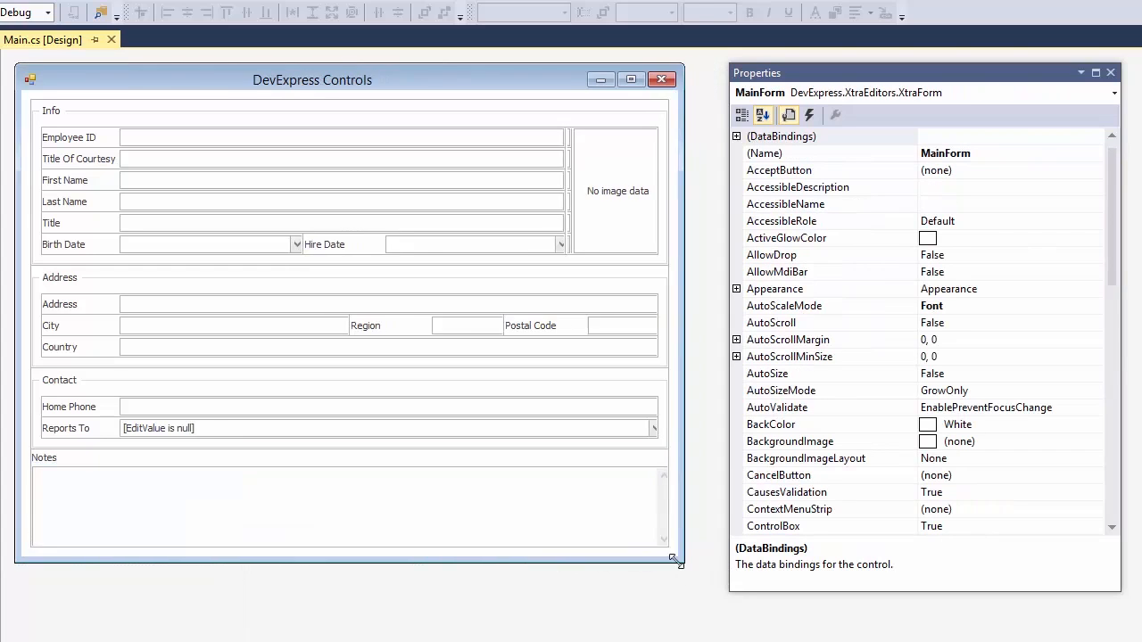
drag(676, 561, 723, 596)
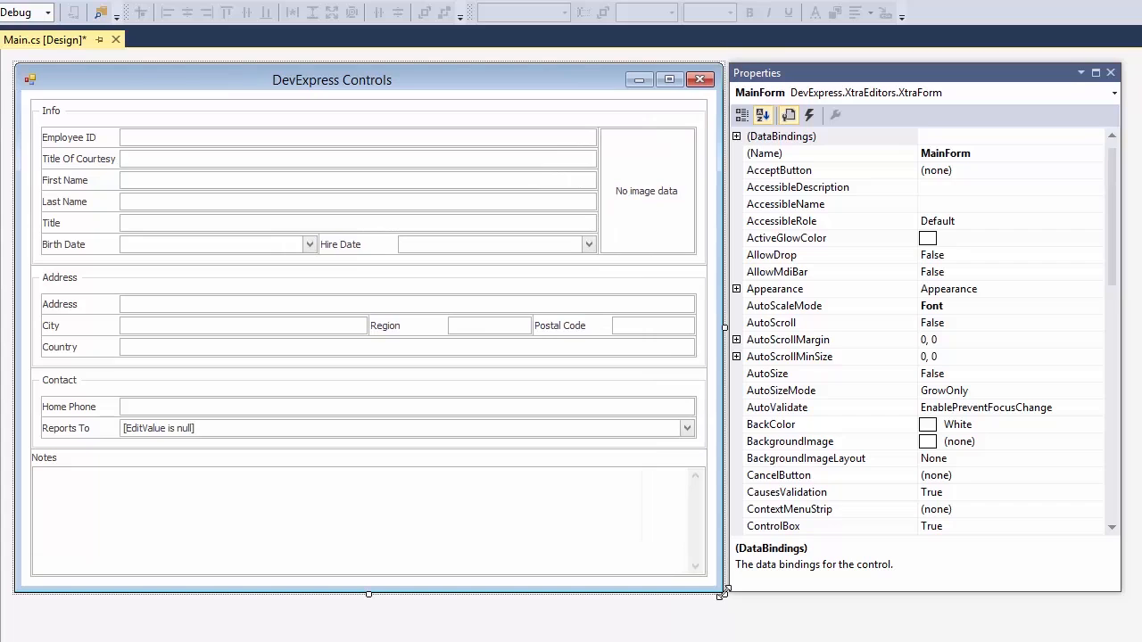
mouse_move(720, 598)
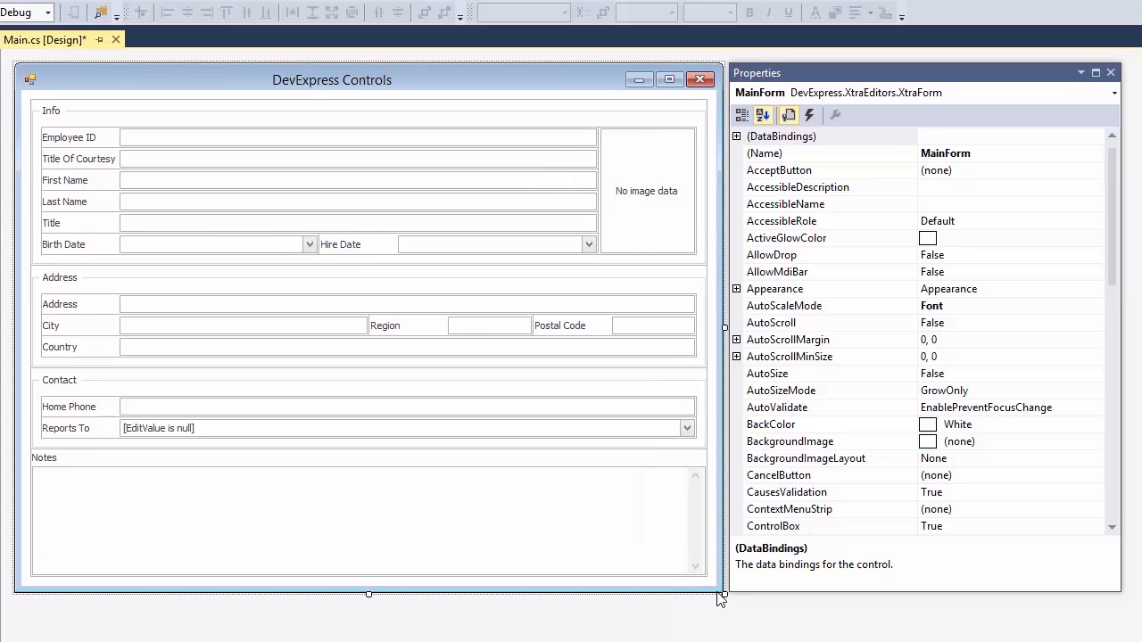
Step: Open the Postal Code Mask Editor and try the date/time Short date mask
click(619, 324)
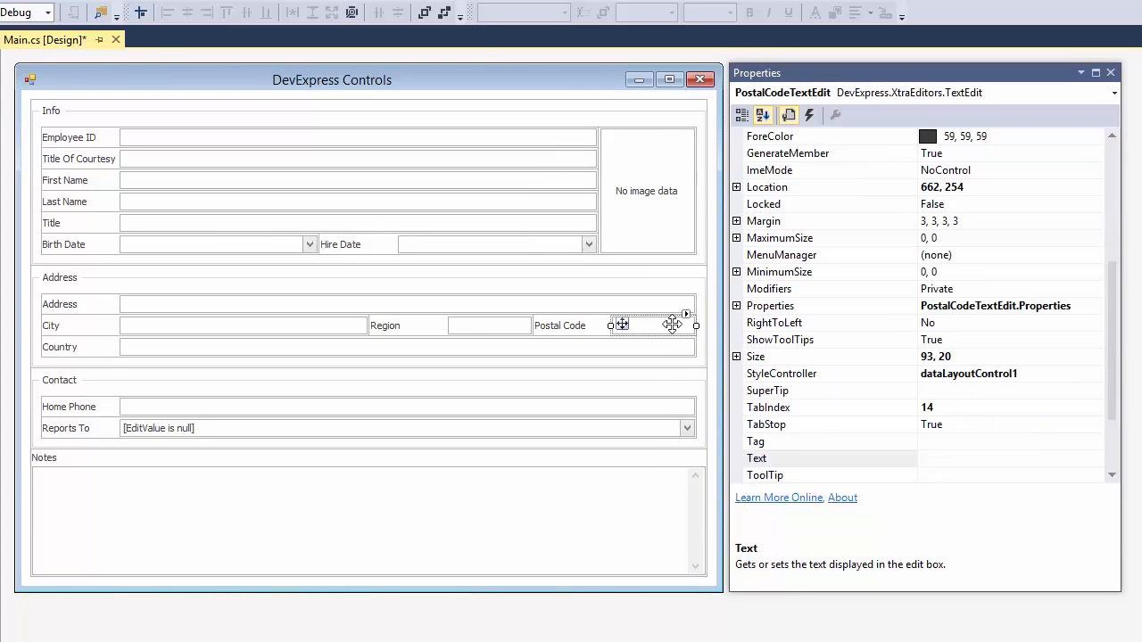
click(686, 314)
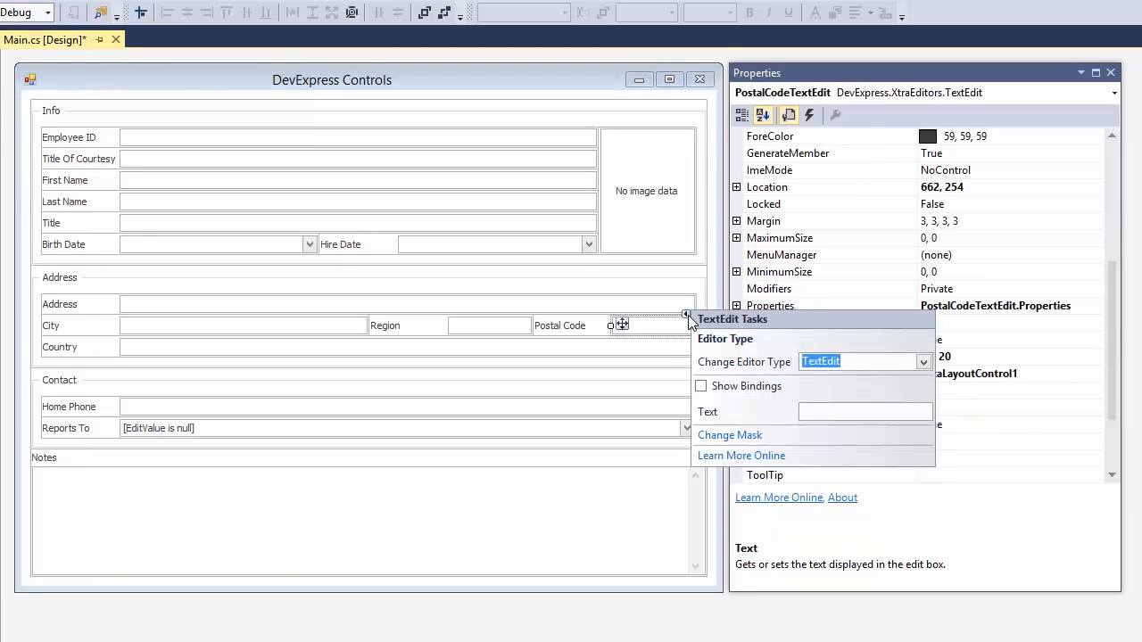
click(729, 435)
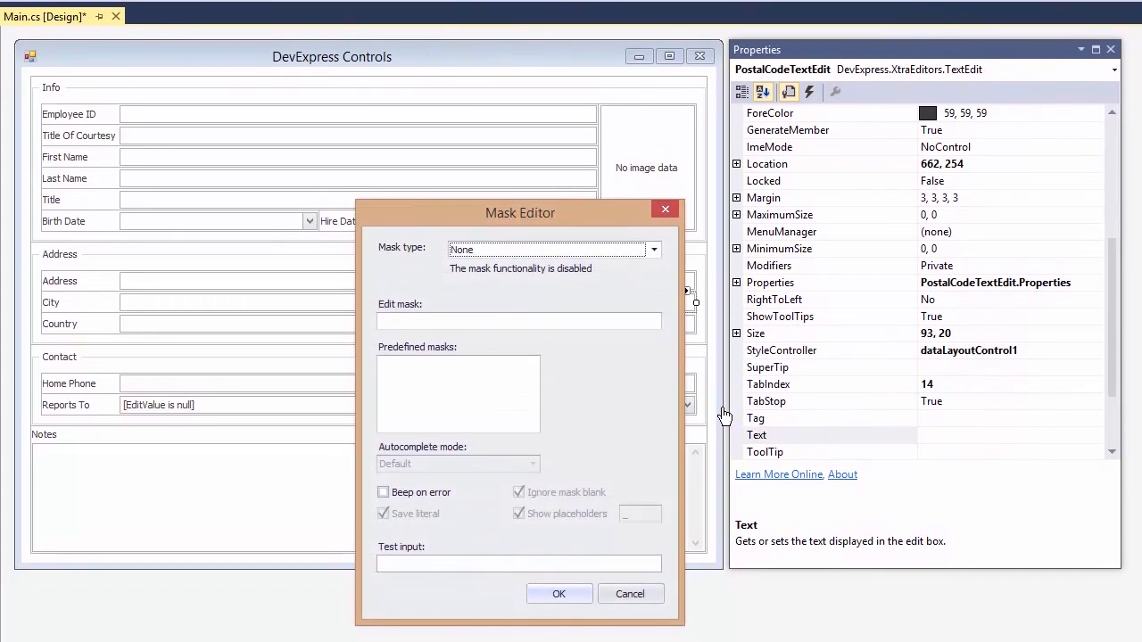
click(654, 249)
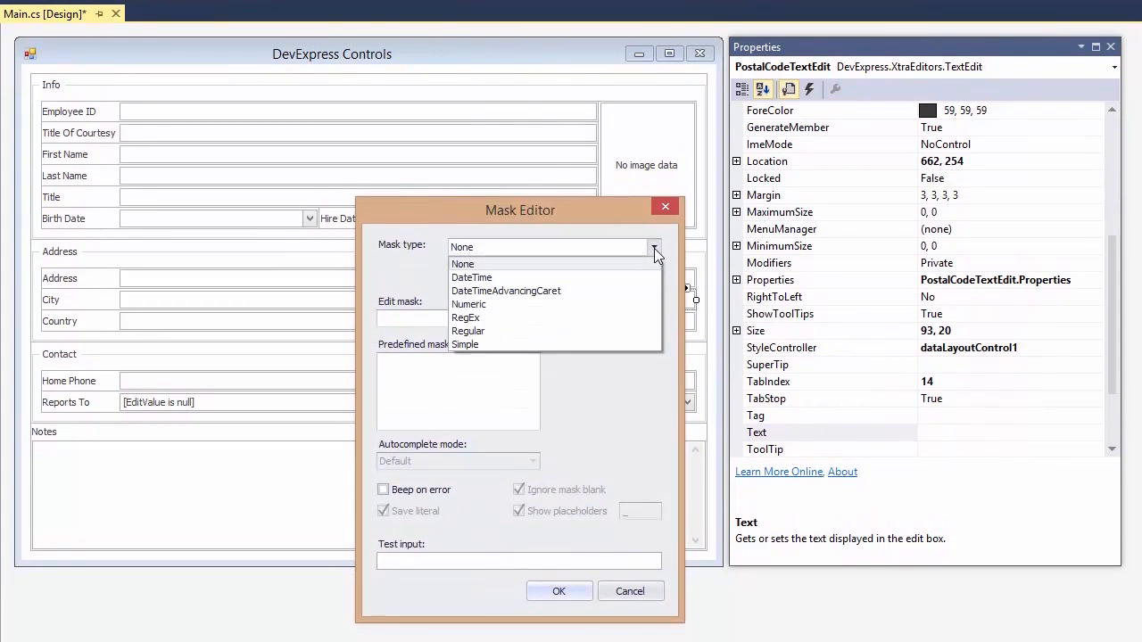
click(471, 277)
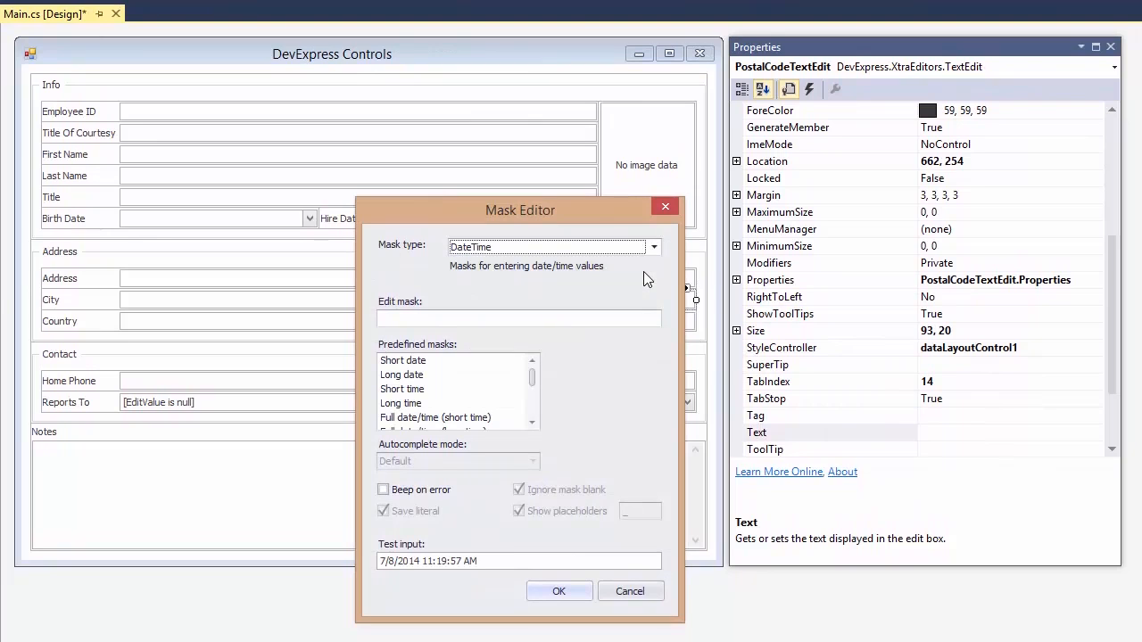
click(402, 359)
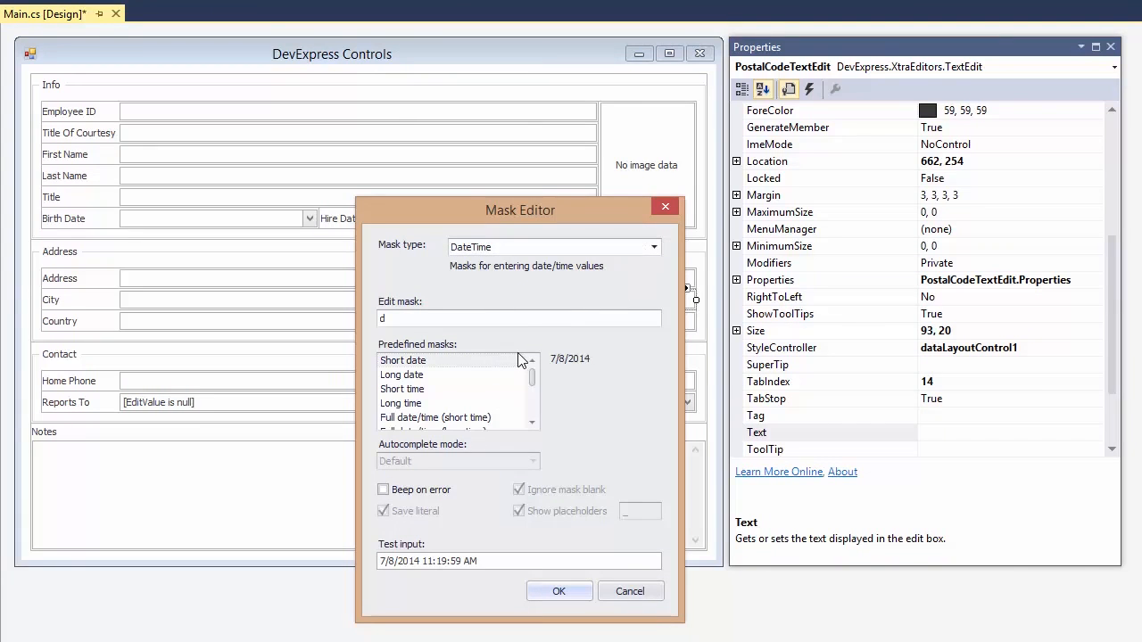
Step: Try regular expression masks: Time of day, Uppercase and Lowercase letters
click(653, 247)
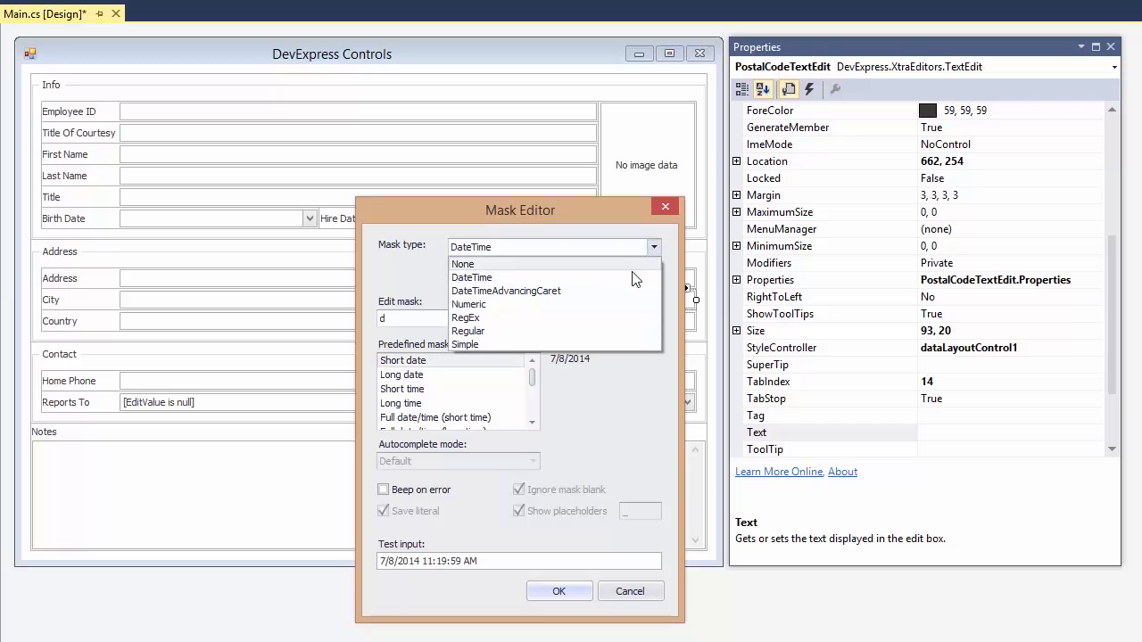
click(505, 290)
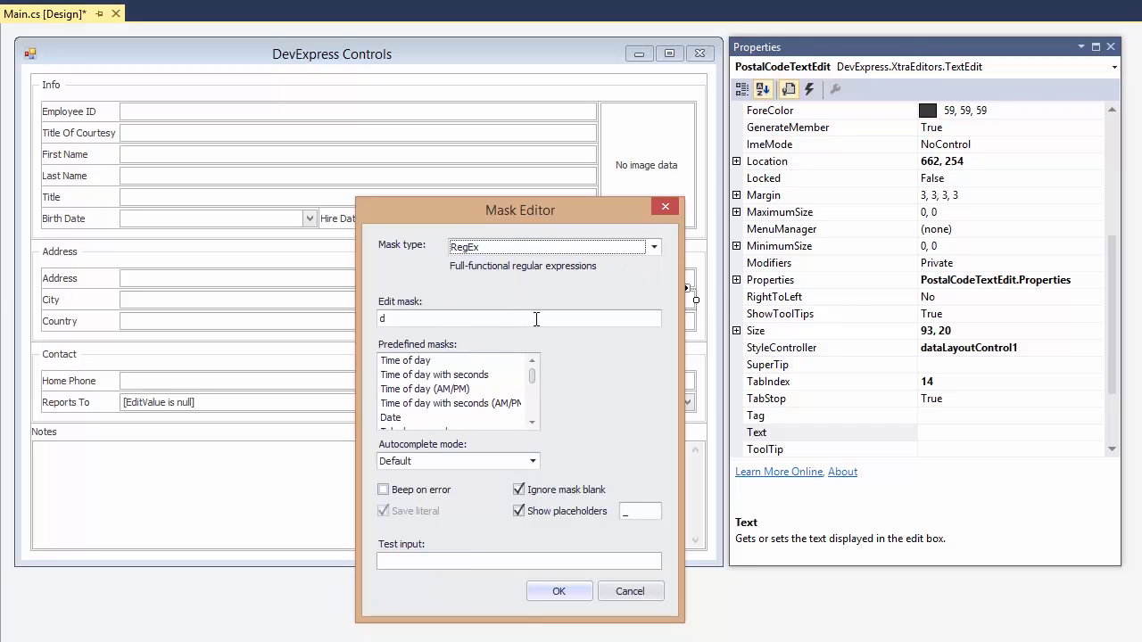
click(405, 359)
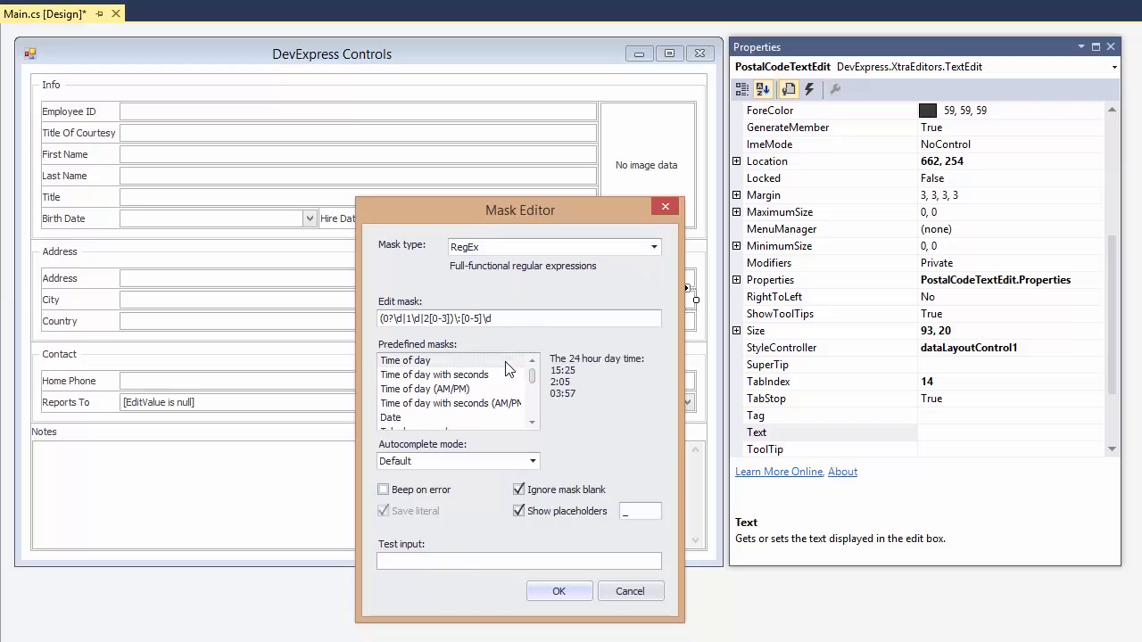
click(434, 373)
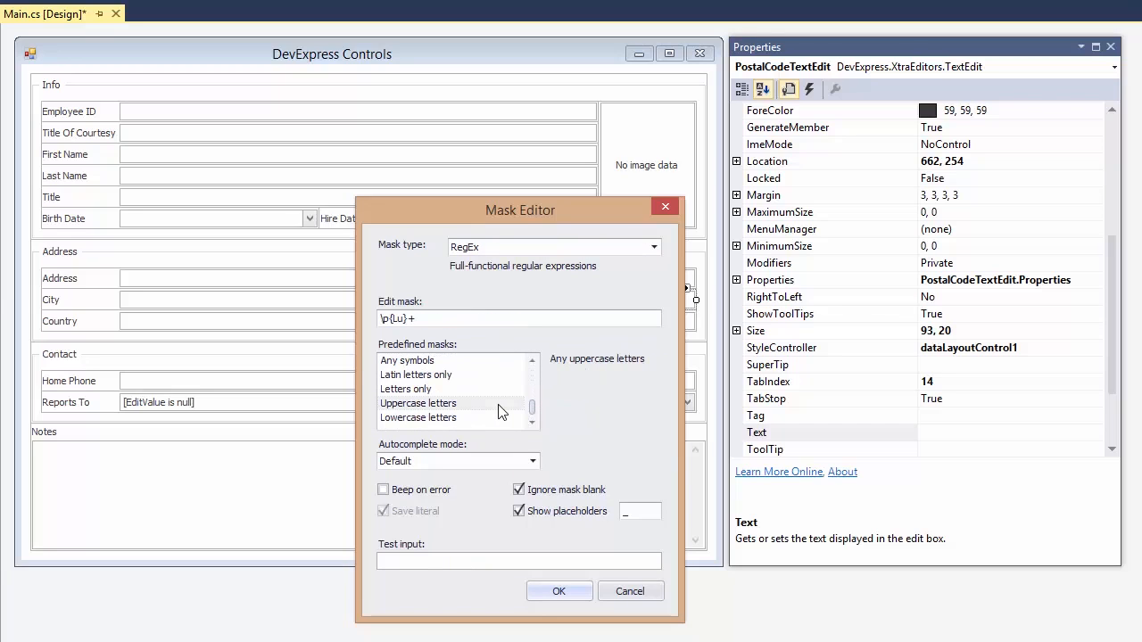
click(418, 417)
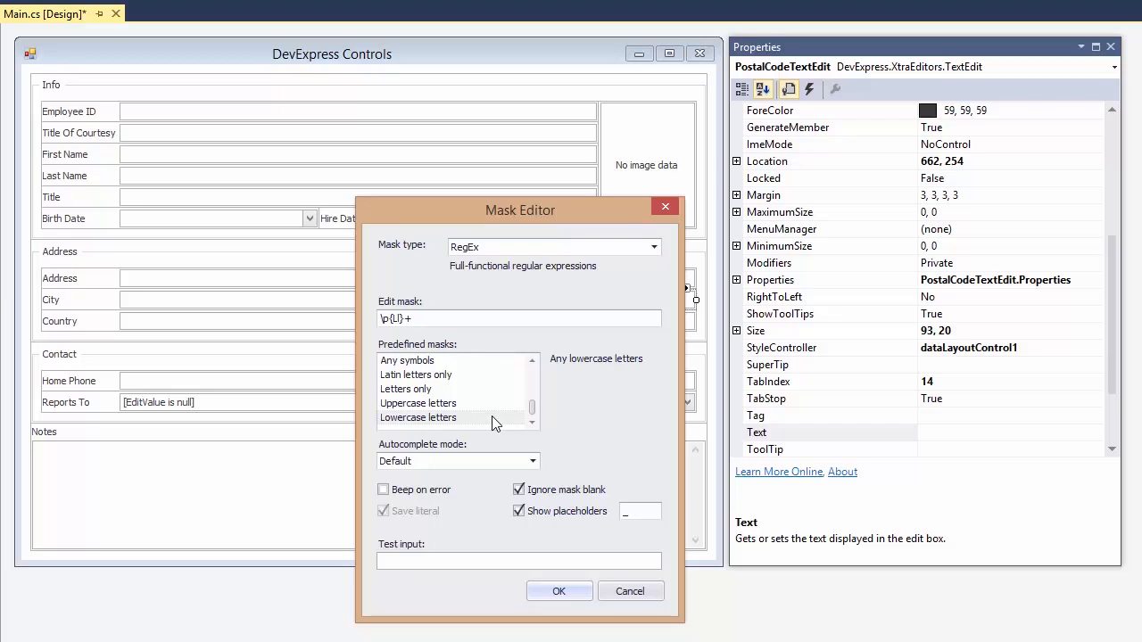
mouse_move(504, 361)
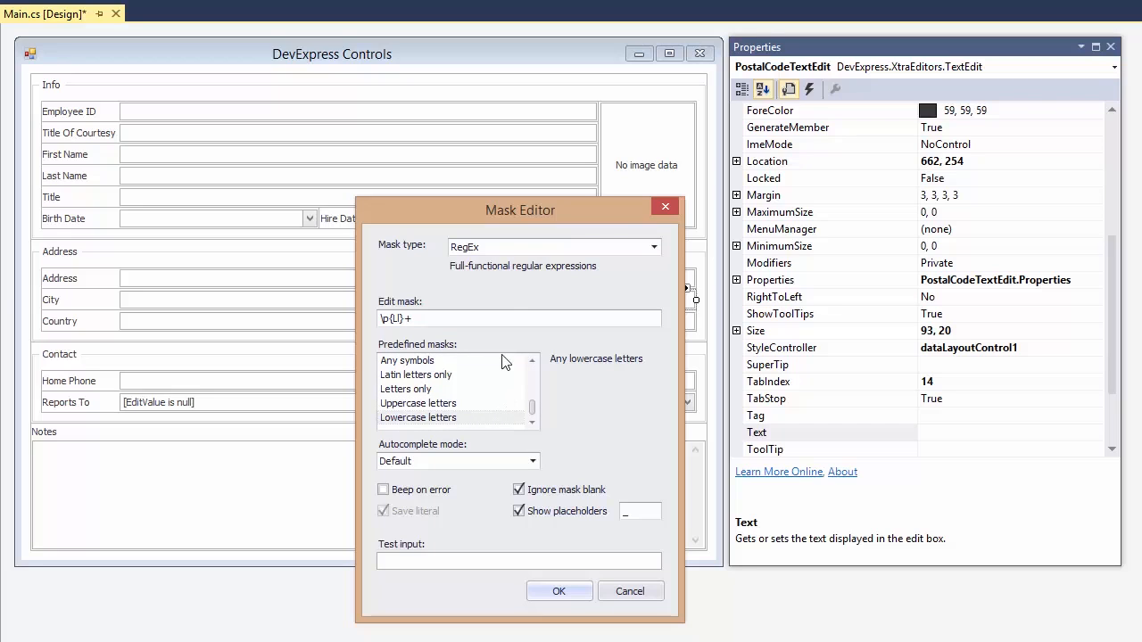
Step: Set a Simple short zip code mask on Postal Code and confirm
click(654, 247)
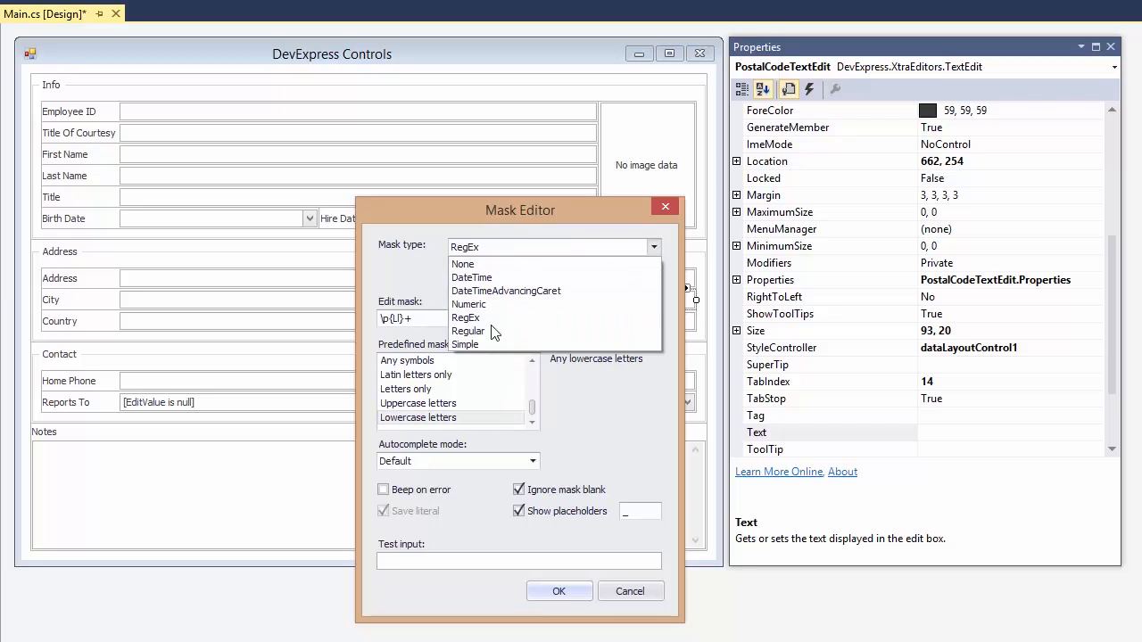
click(465, 344)
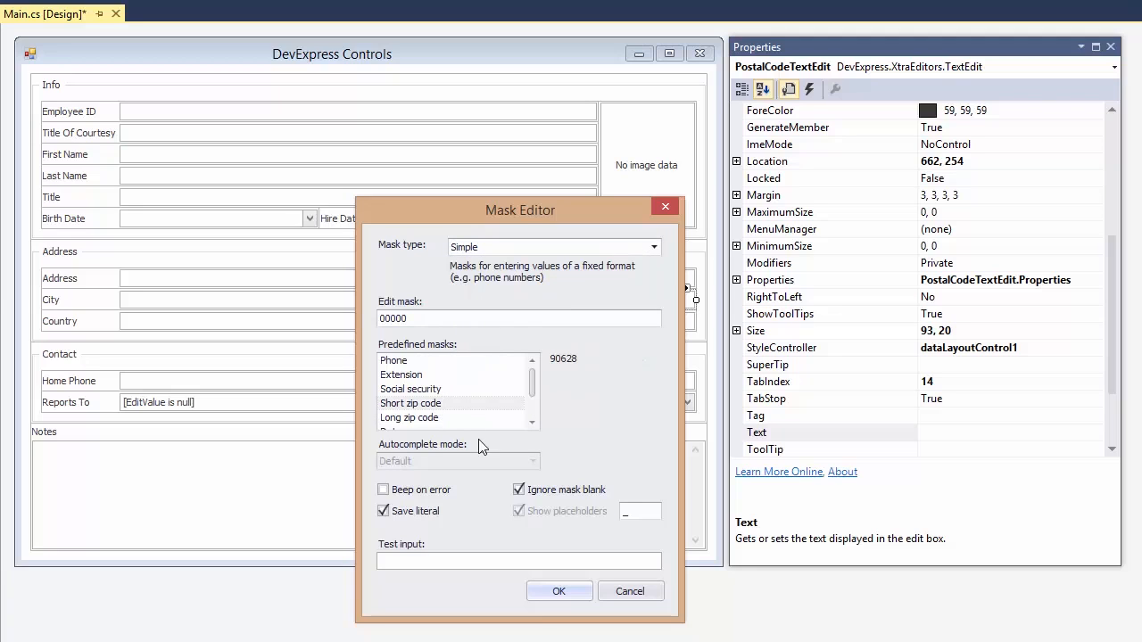
click(558, 590)
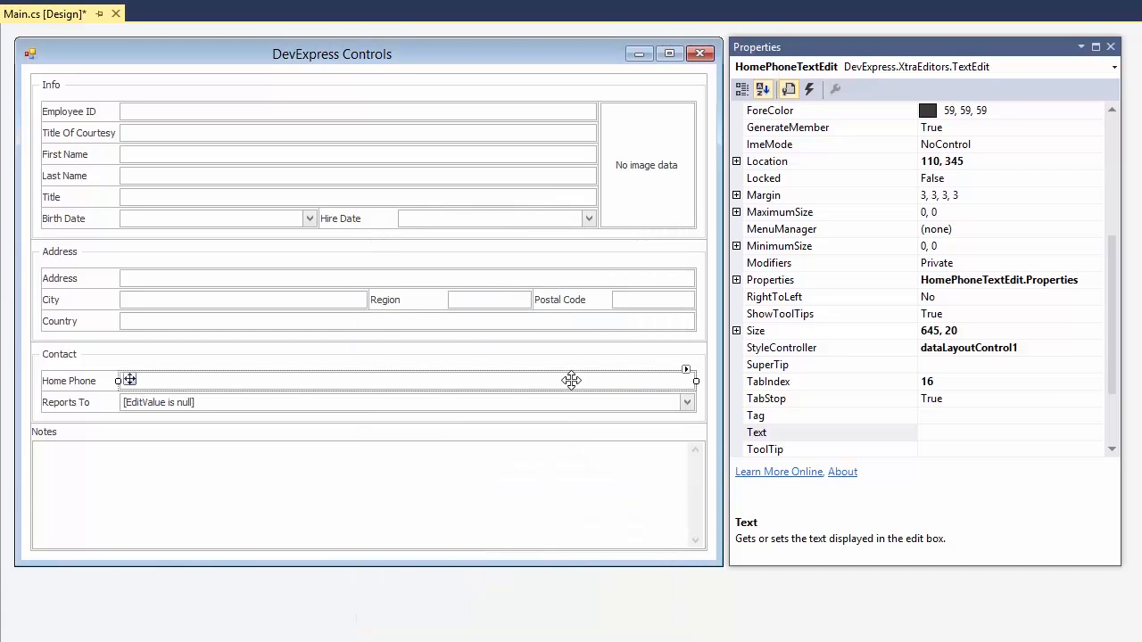
Step: Choose a mask type for Home Phone in the Mask Editor and confirm it
click(685, 368)
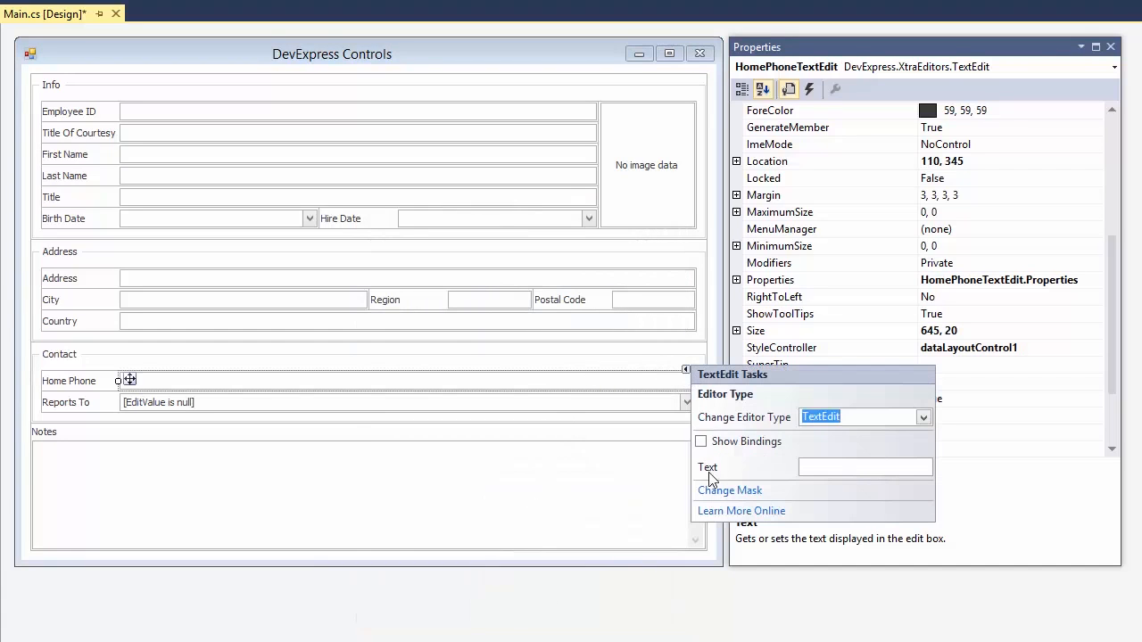
click(730, 489)
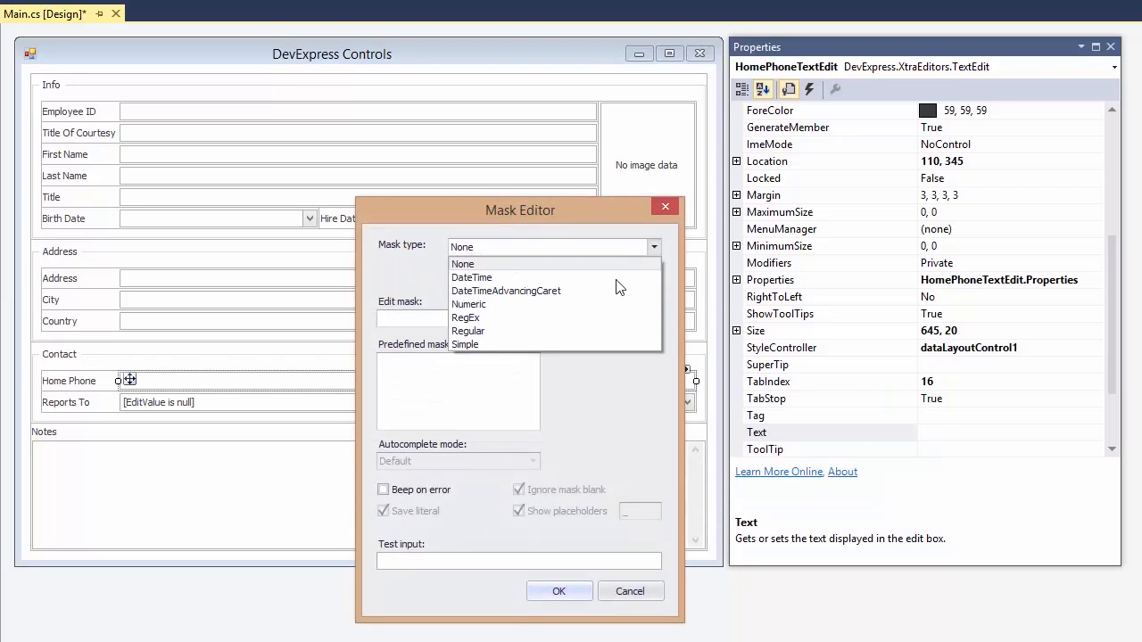
click(465, 344)
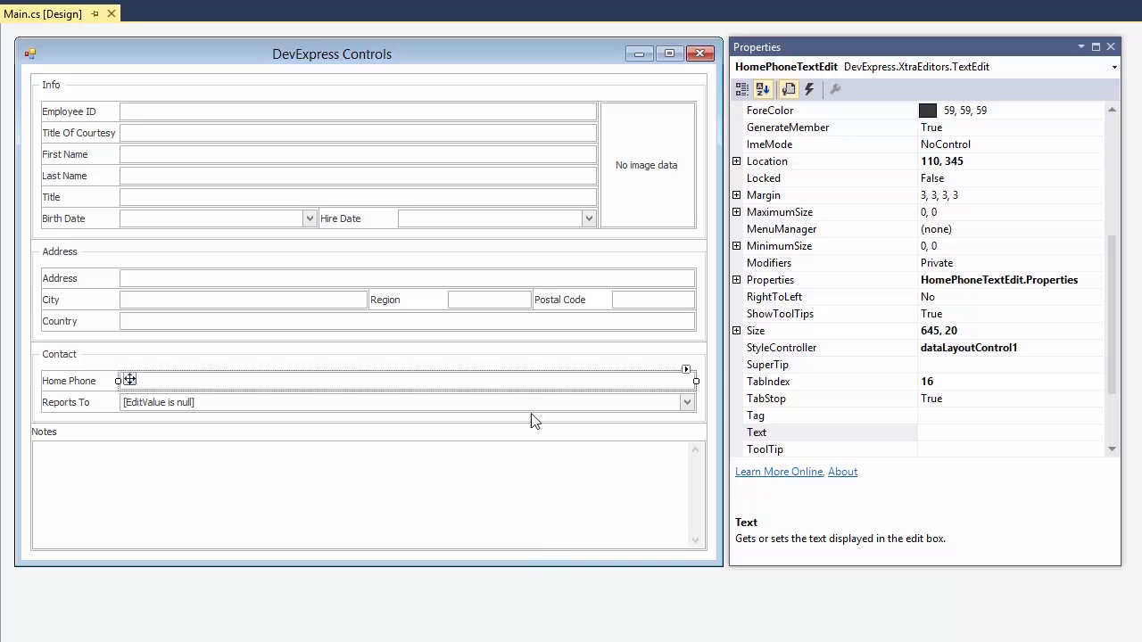
click(488, 299)
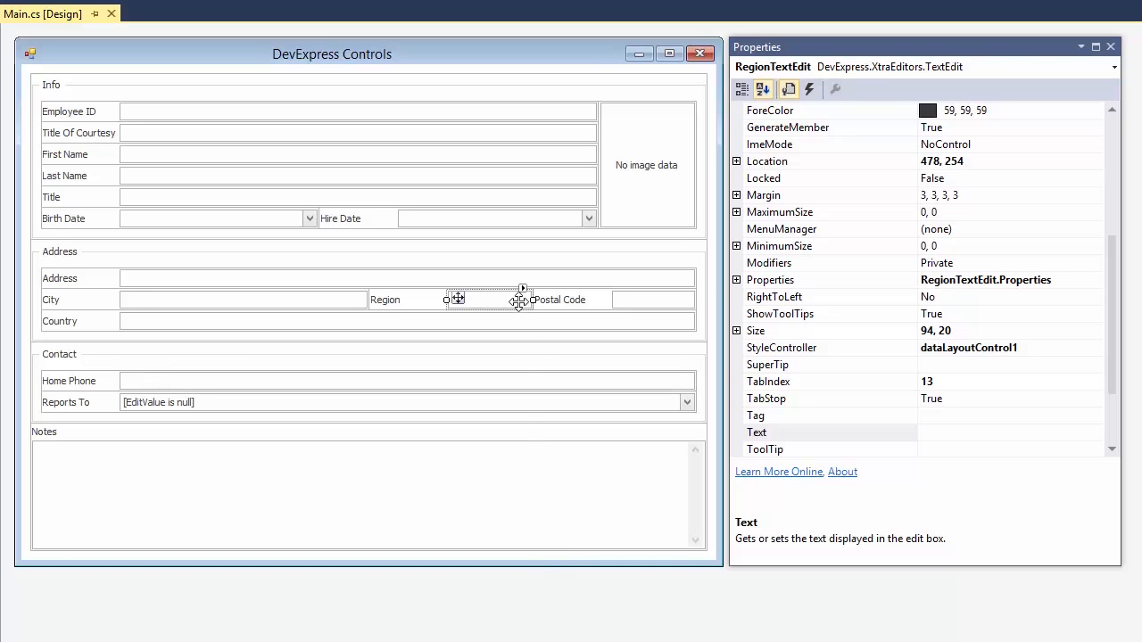
Step: Convert Region to a ComboBoxEdit with items CA, NY, NJ and WA
click(521, 288)
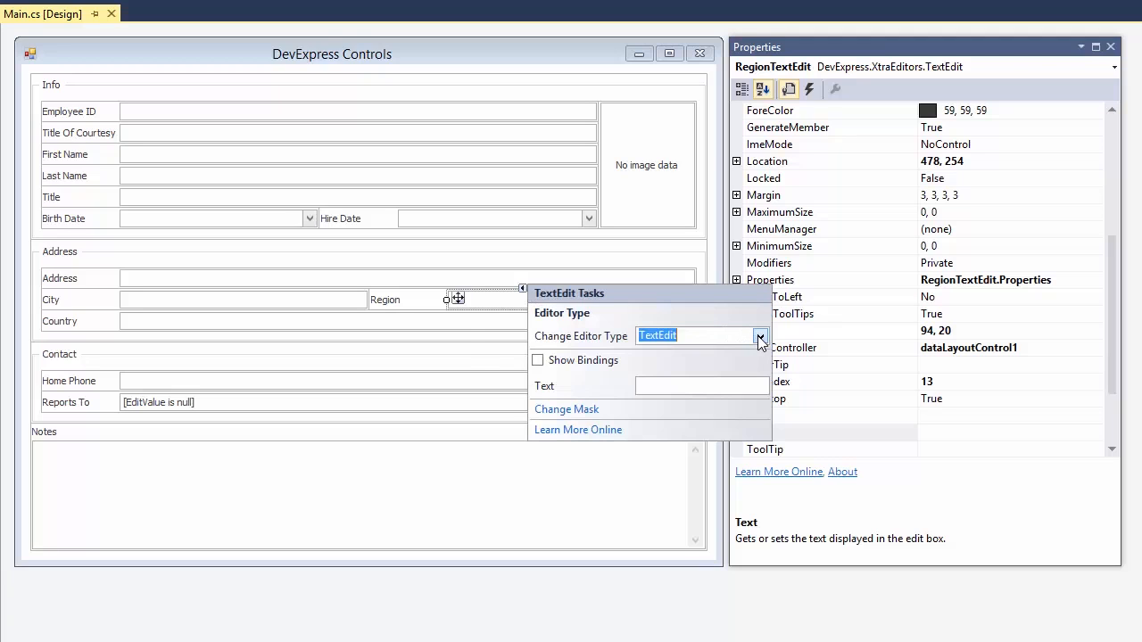
click(759, 336)
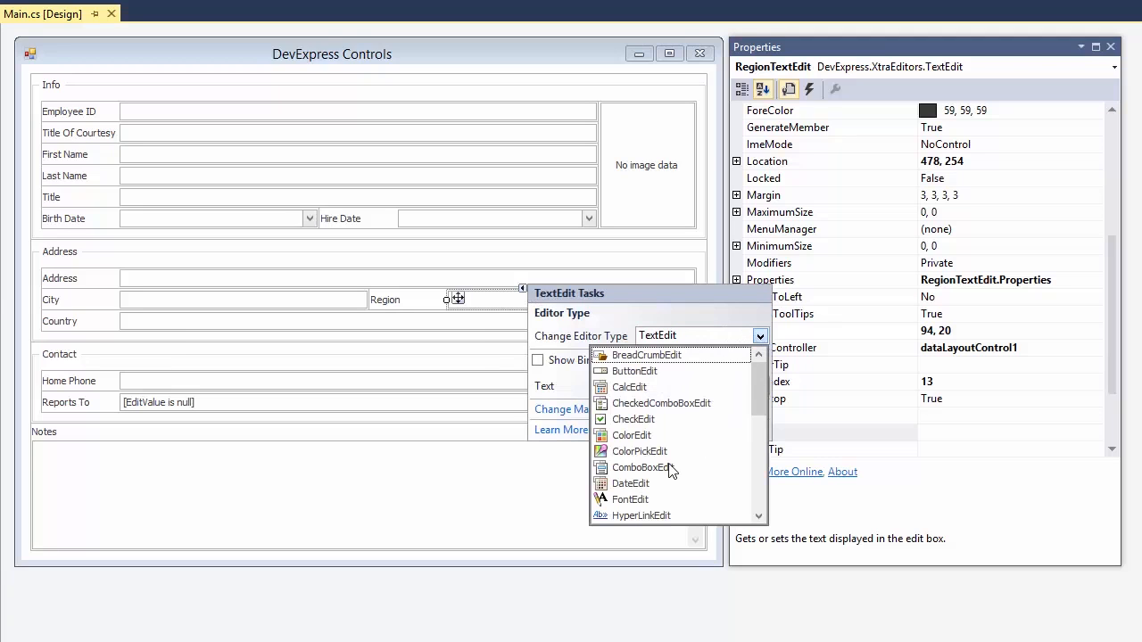
click(640, 467)
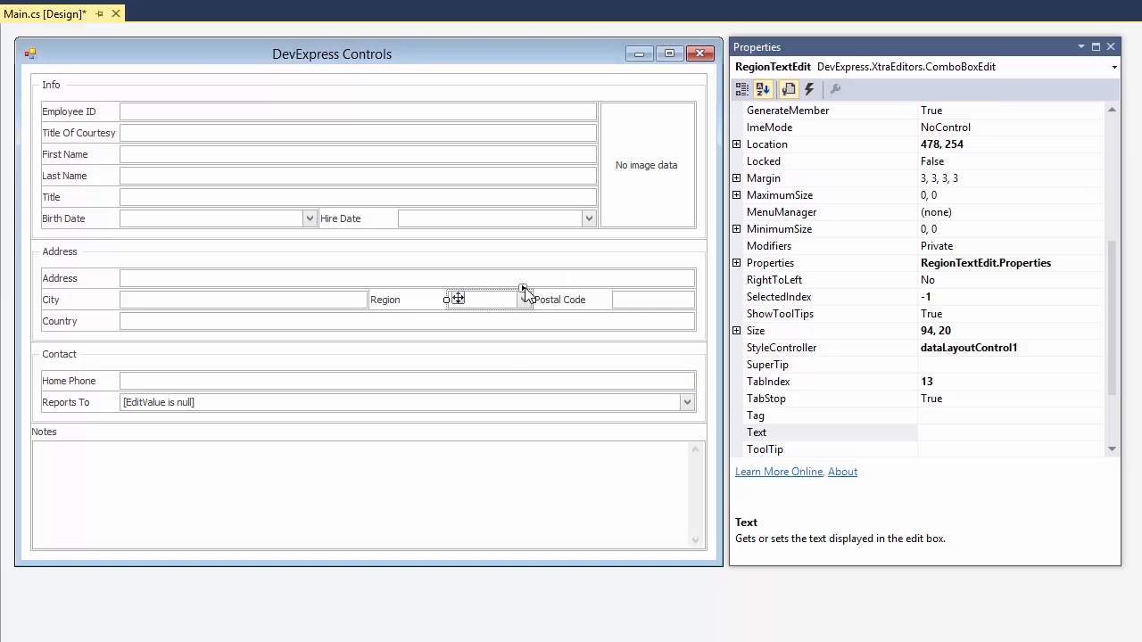
click(523, 290)
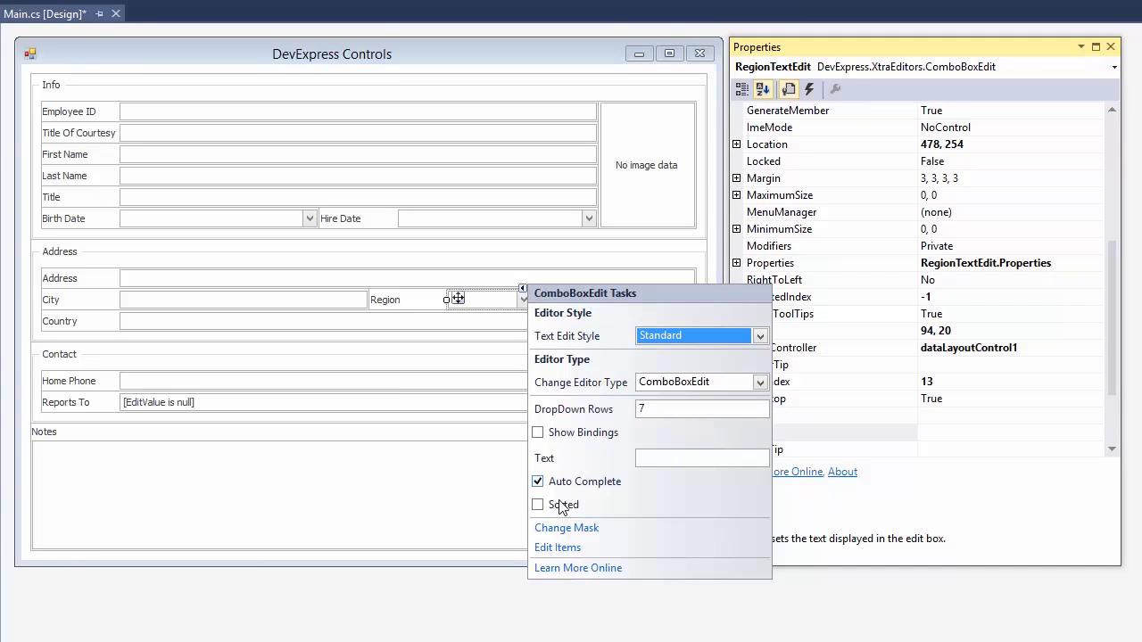
click(557, 547)
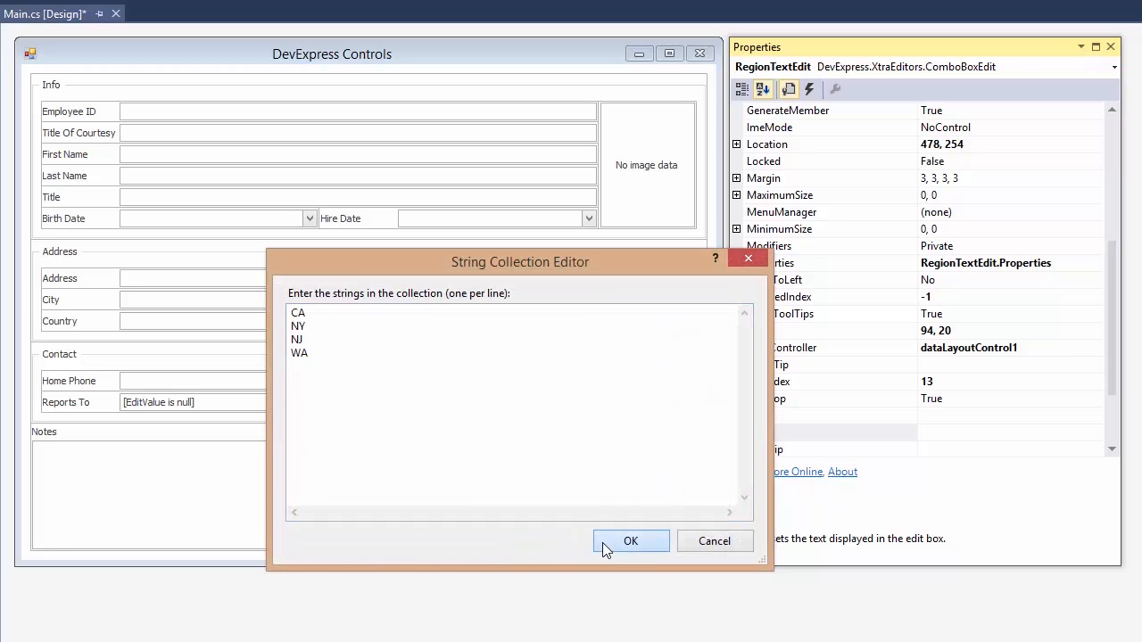
click(630, 540)
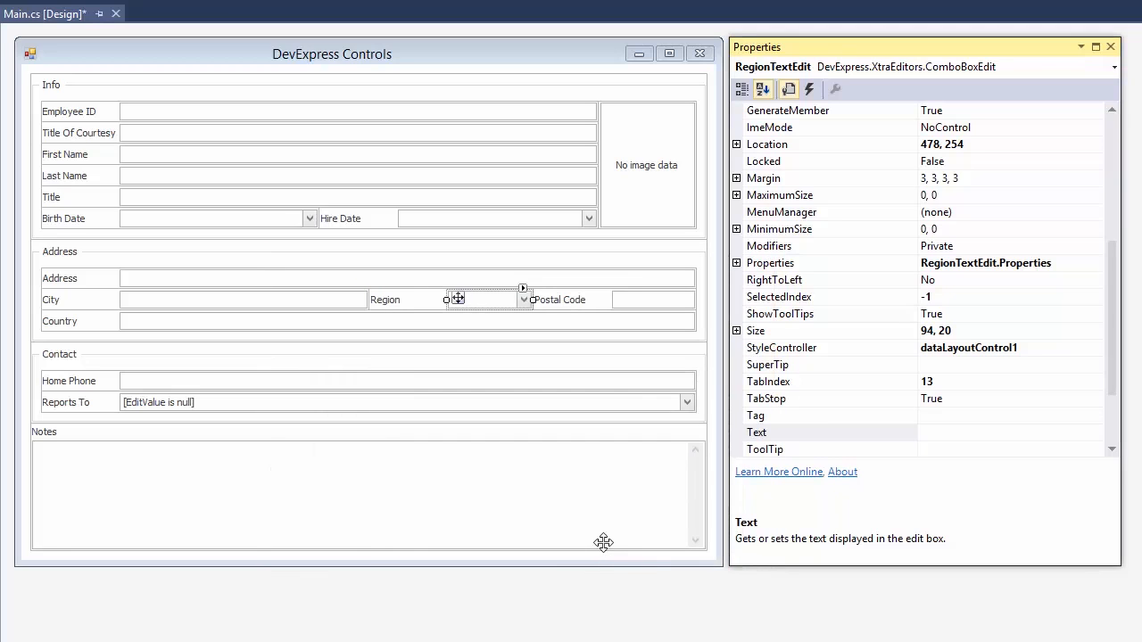
mouse_move(624, 451)
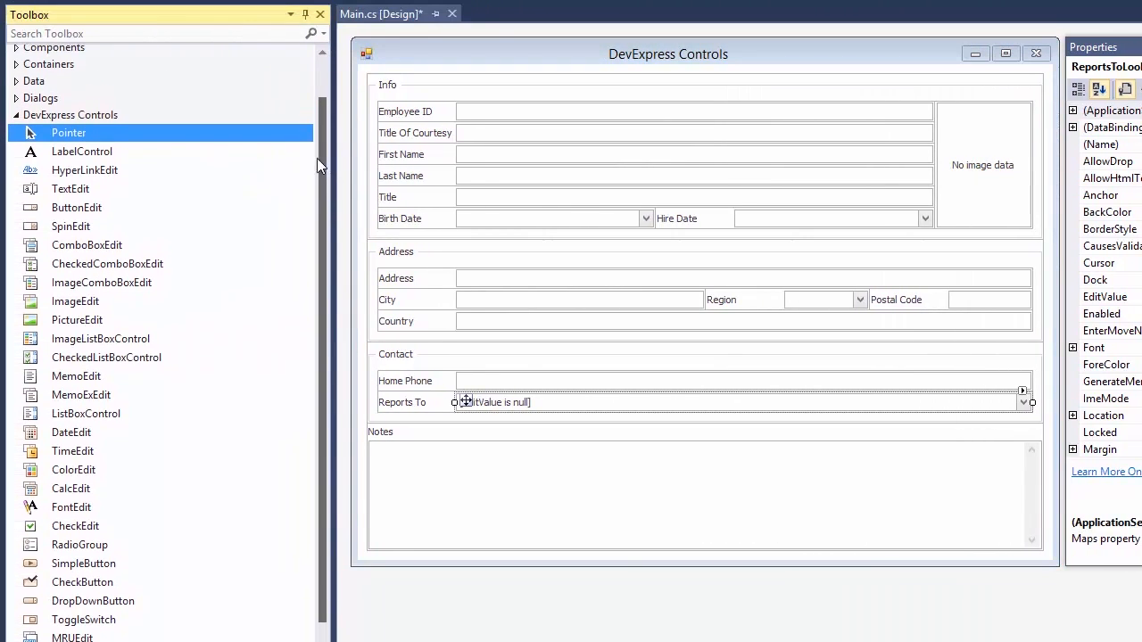
Step: Add bindingSource1 to the form and list its data source options
click(34, 83)
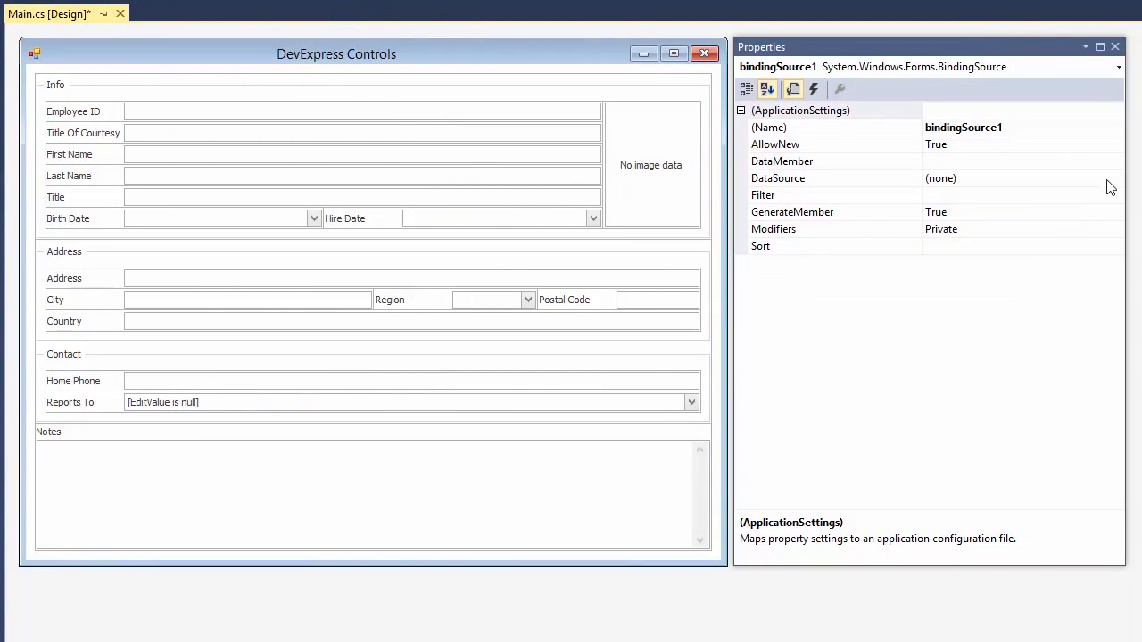
click(1115, 178)
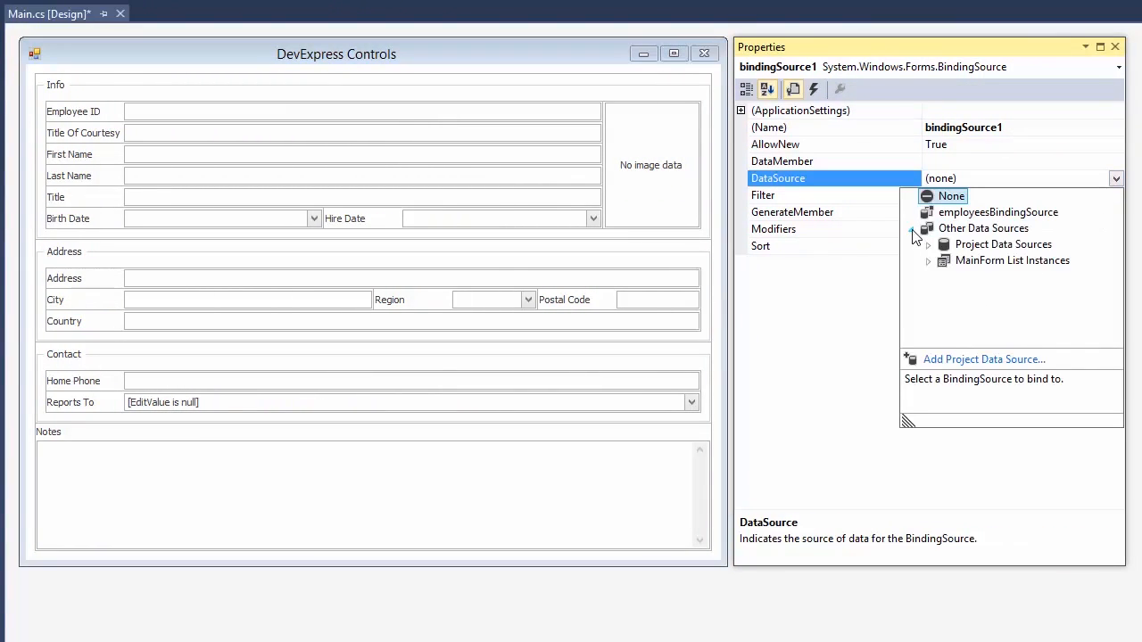
Step: Bind bindingSource1 to nwindDataSet with Employees as its data member
click(1002, 244)
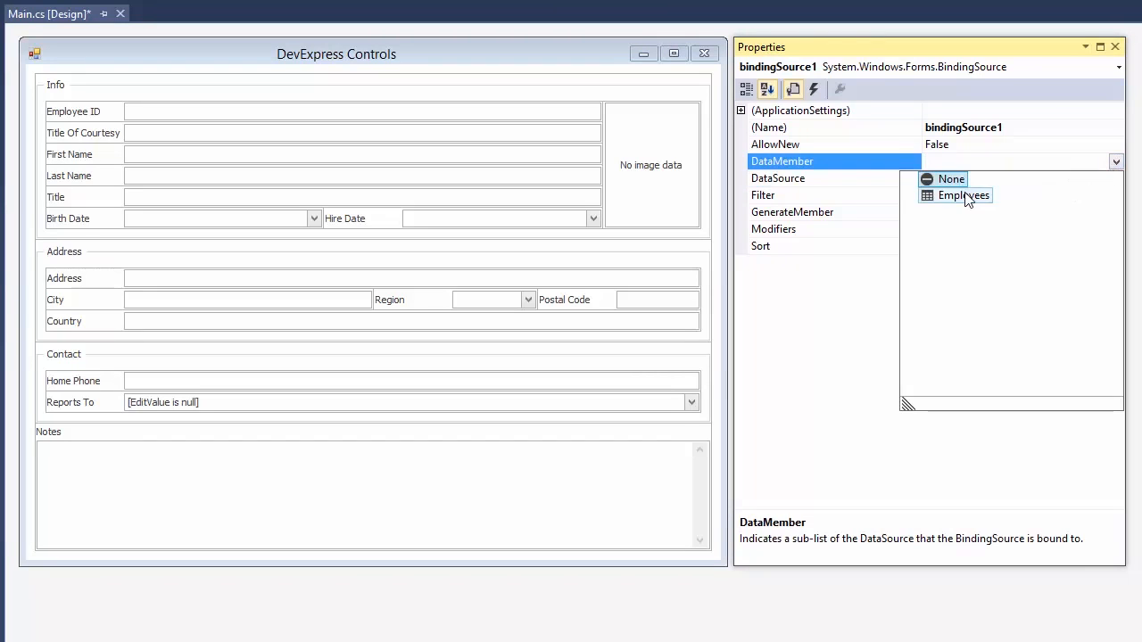
click(962, 195)
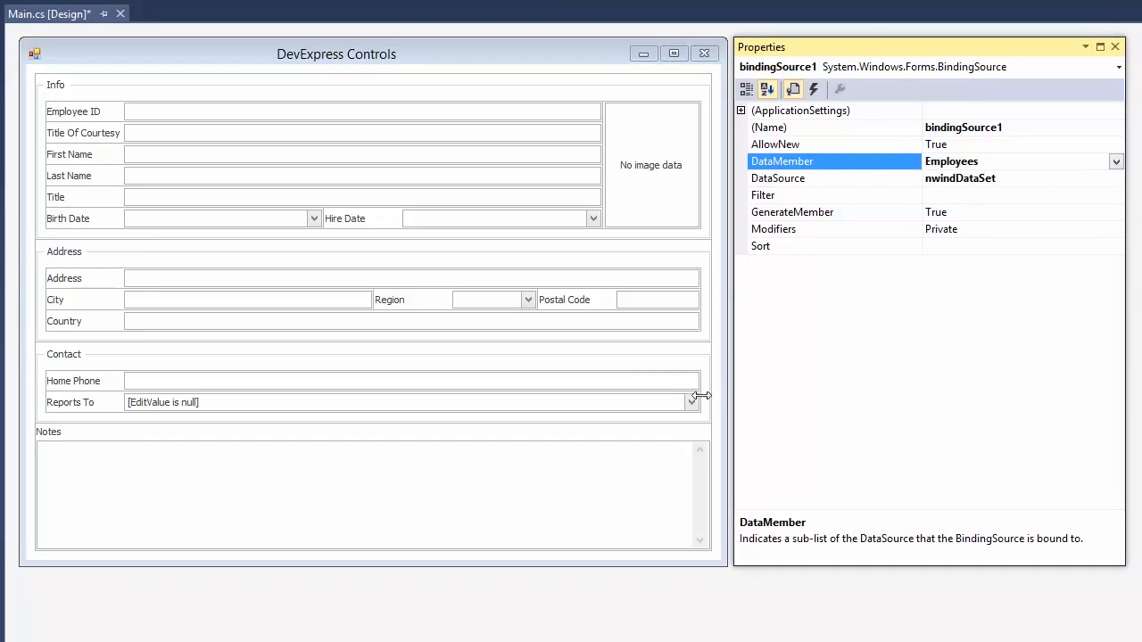
click(691, 401)
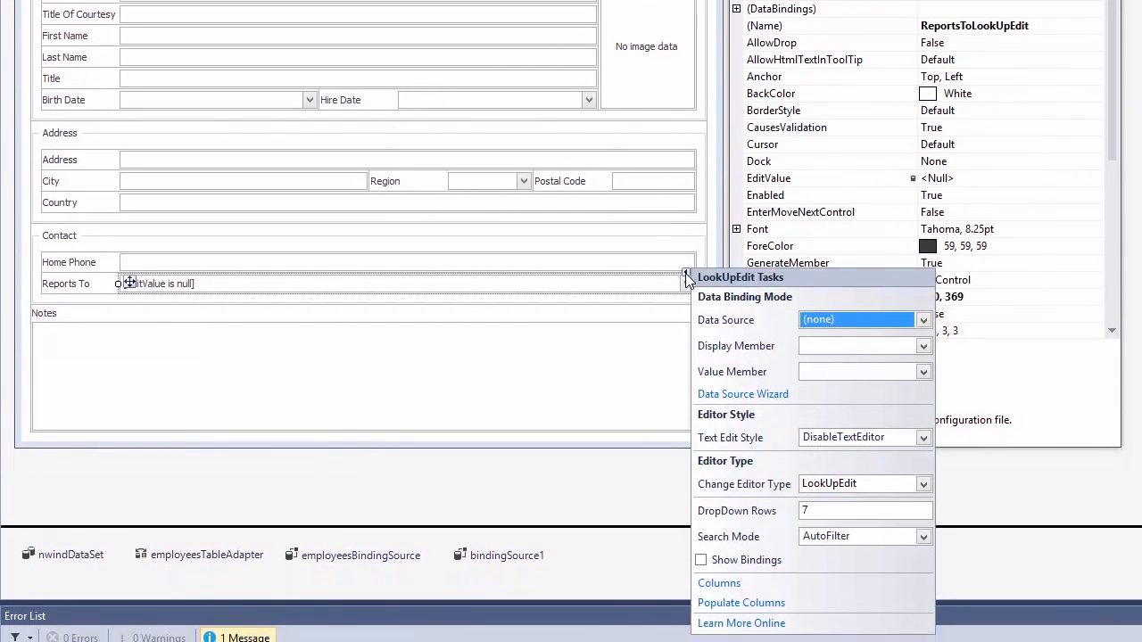
Step: Feed the Reports To lookup from bindingSource1, displaying FirstName and storing EmployeeID
click(923, 319)
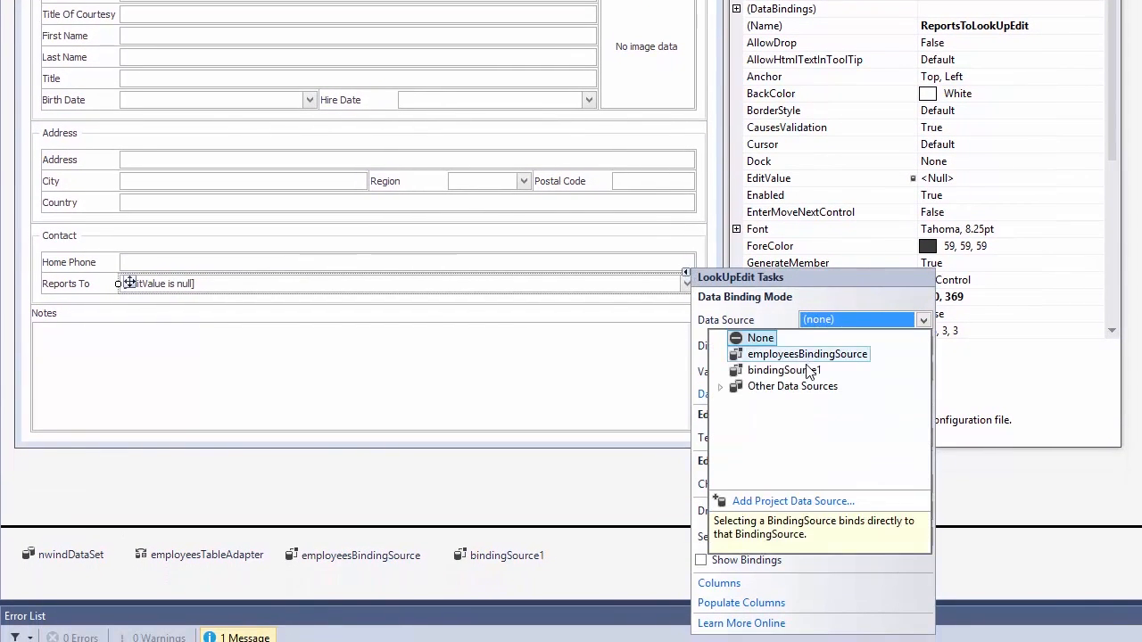
click(784, 370)
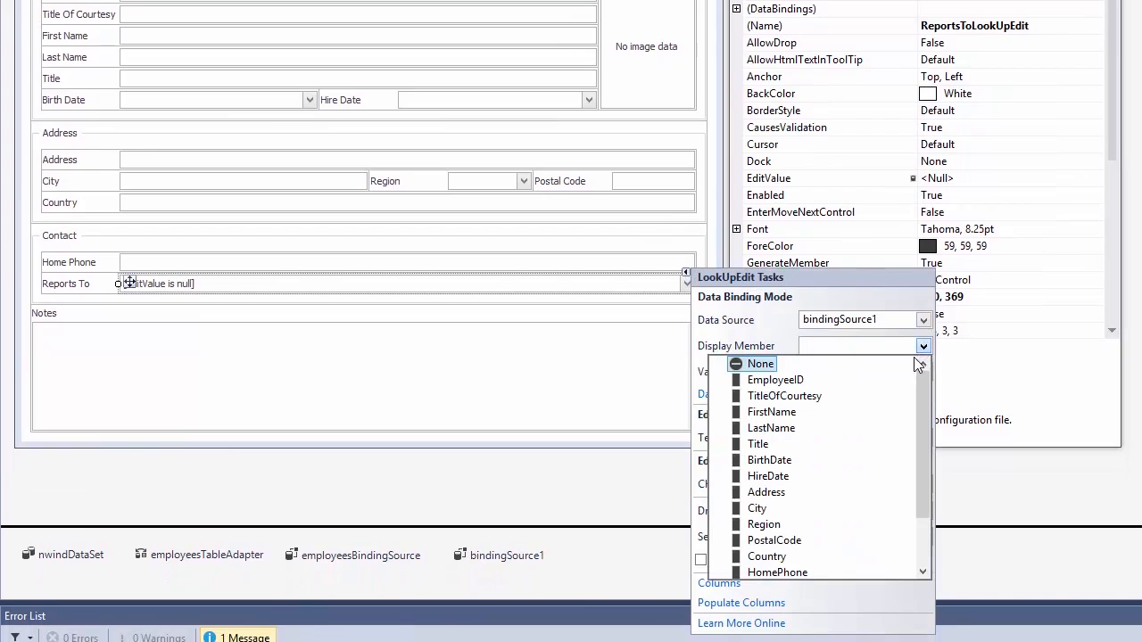
click(770, 411)
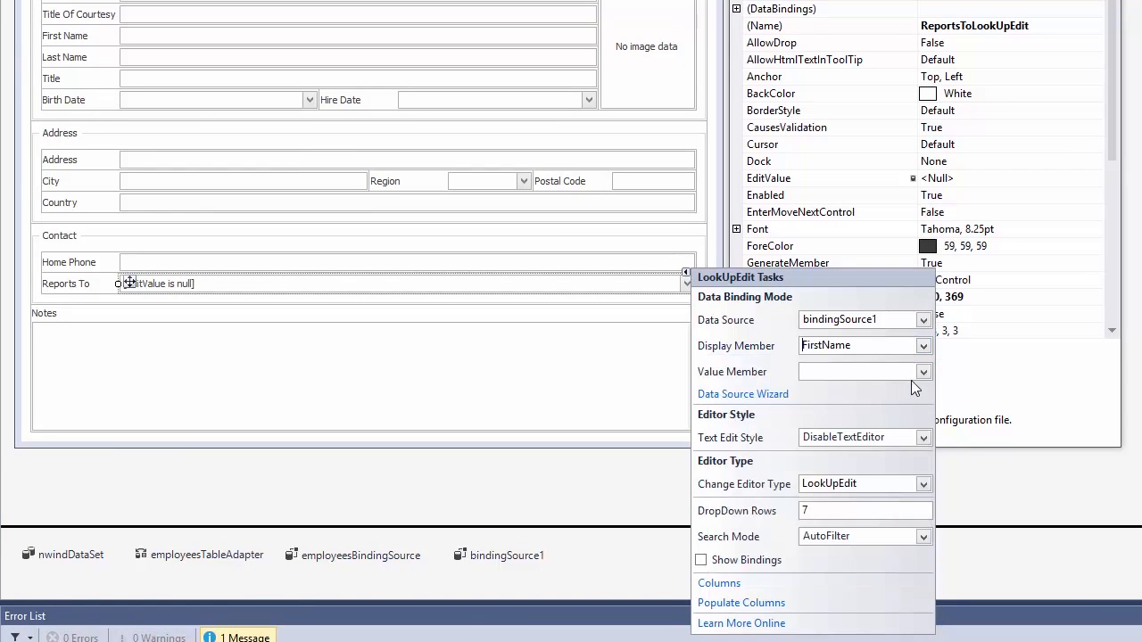
click(923, 372)
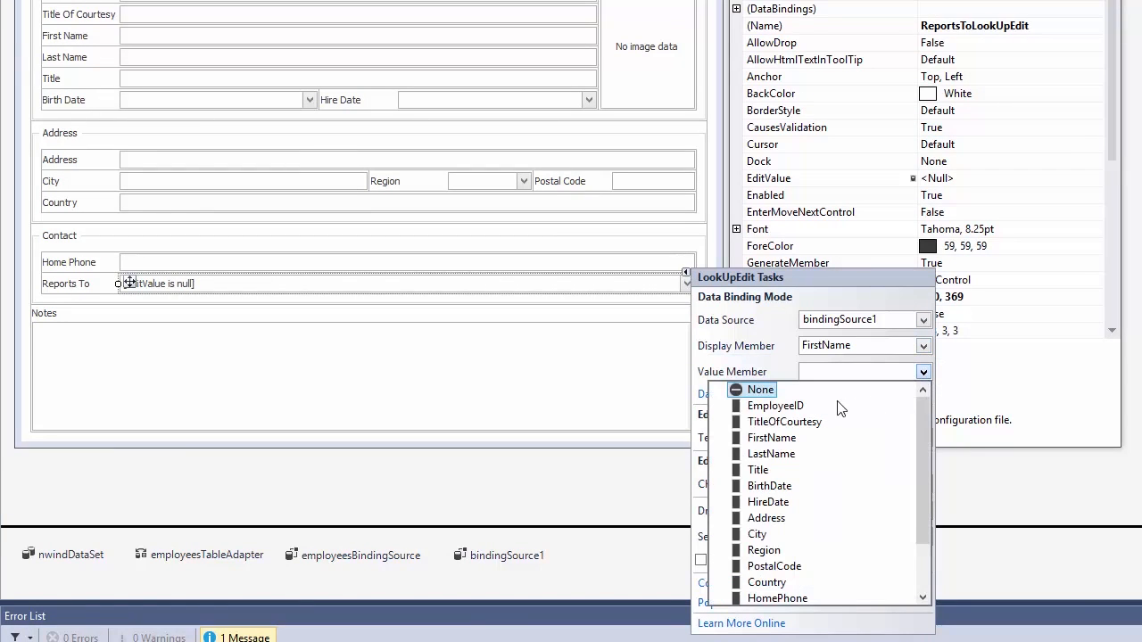
click(775, 405)
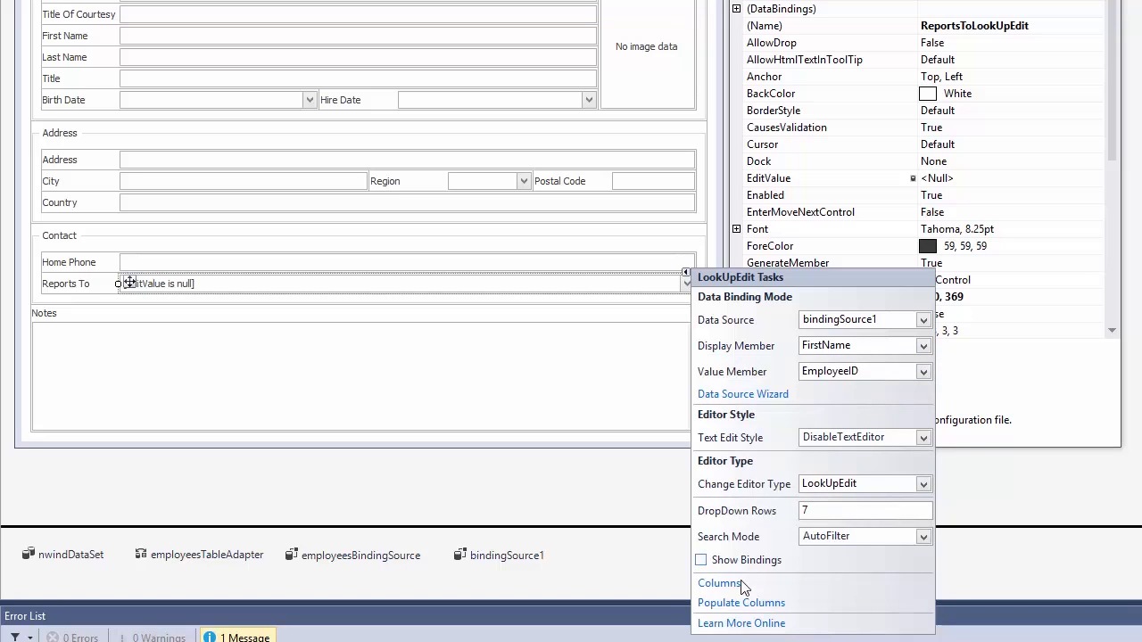
click(719, 583)
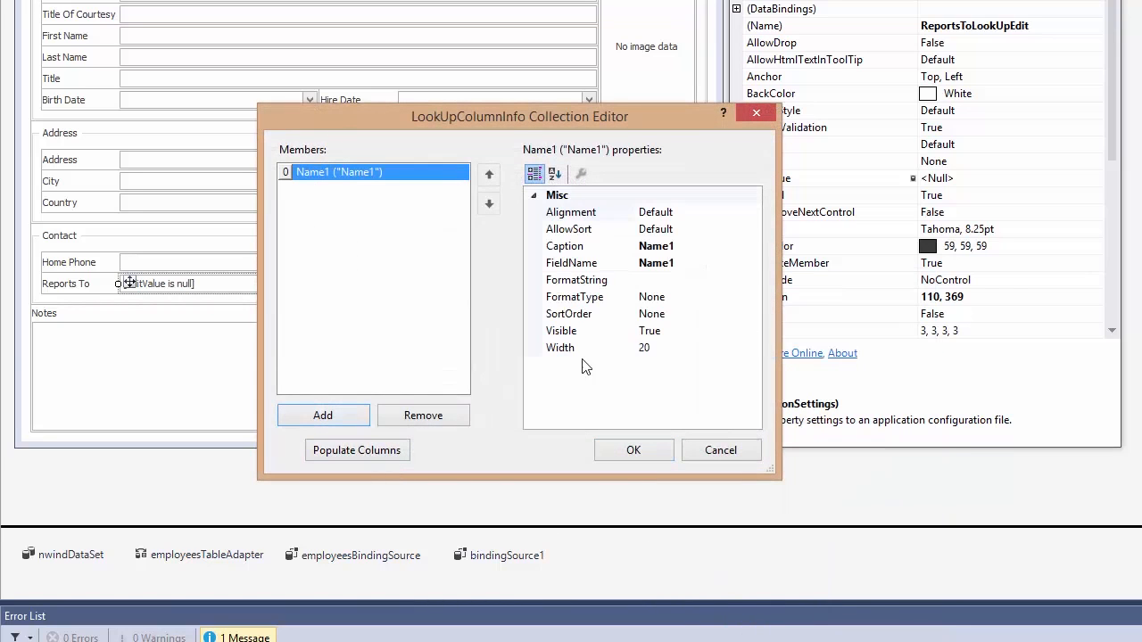
Step: Define lookup columns FirstName and LastName, captioned 'Last Name', and confirm
click(752, 262)
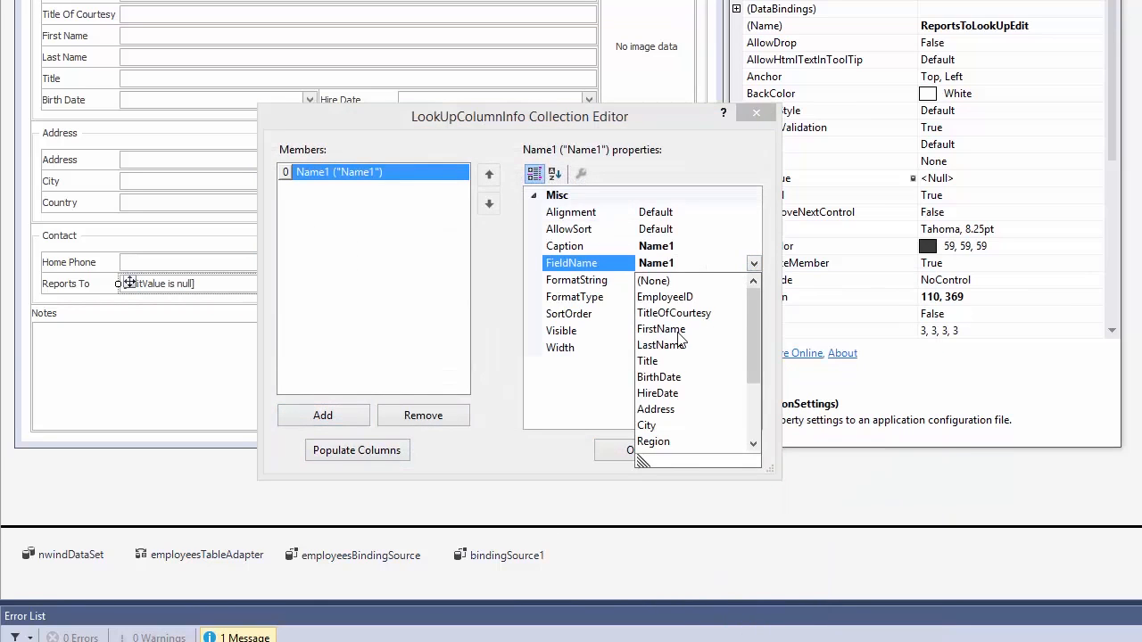
click(661, 330)
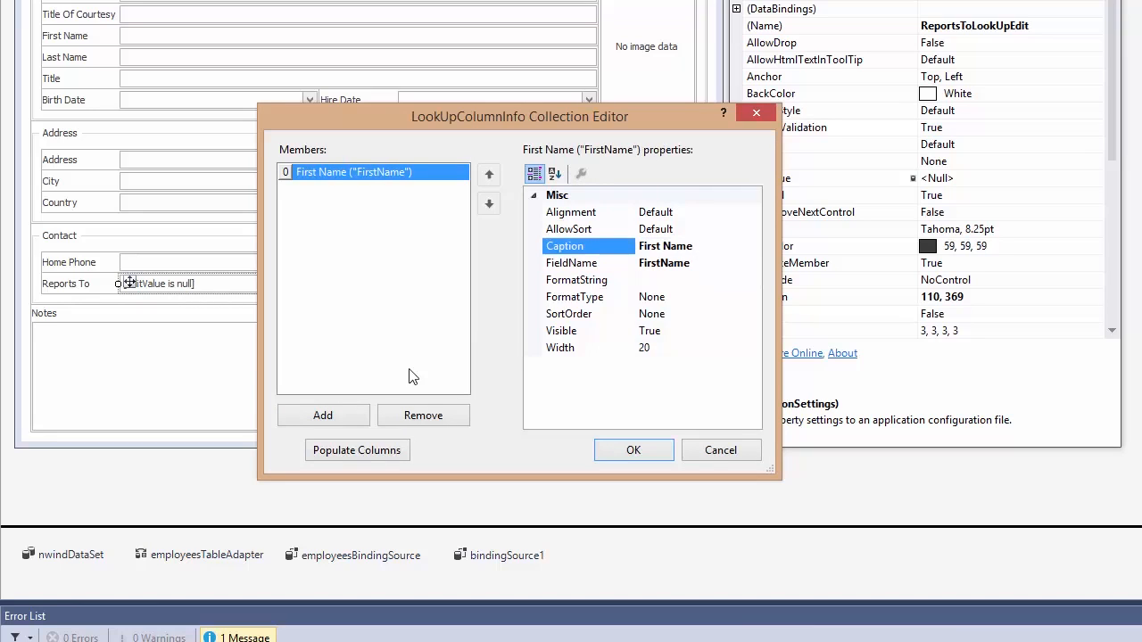
click(323, 415)
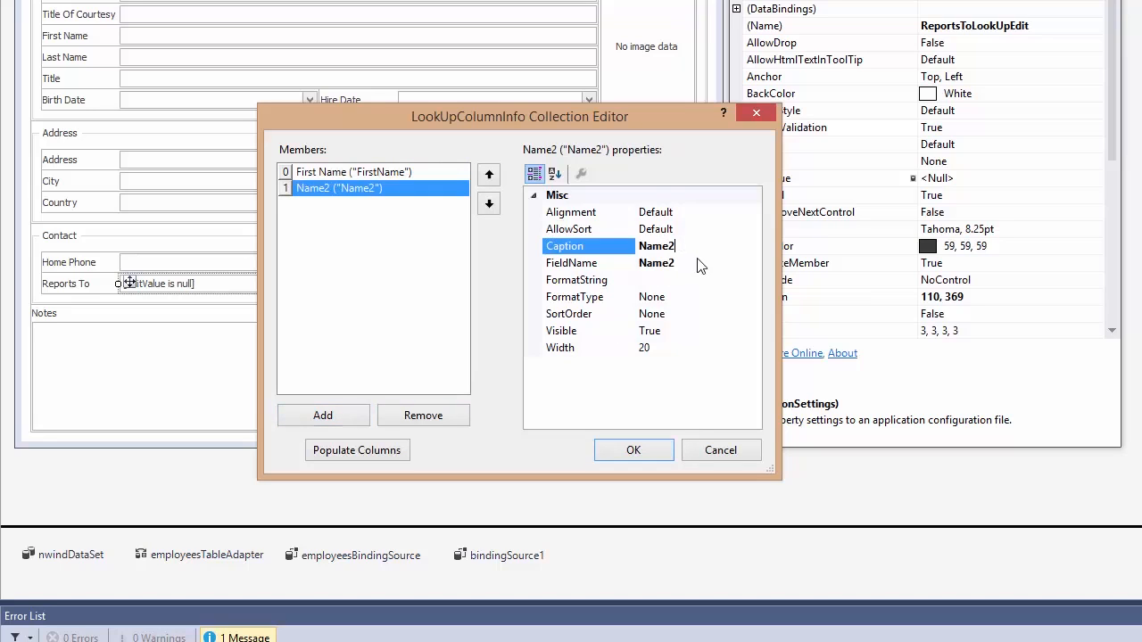
click(588, 262)
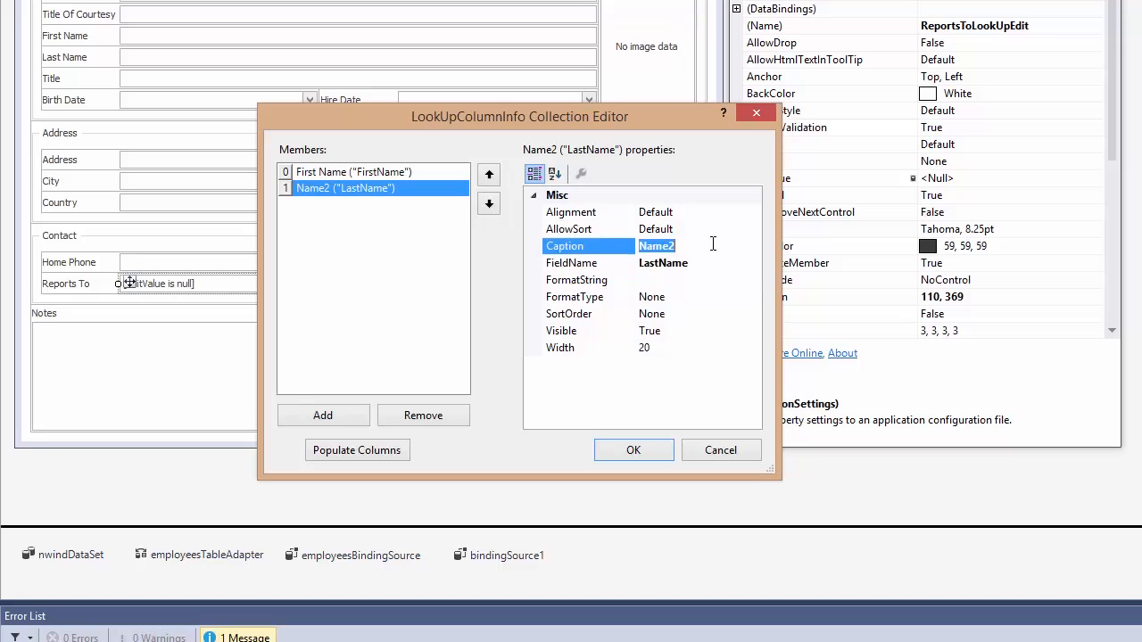
text(Last Name)
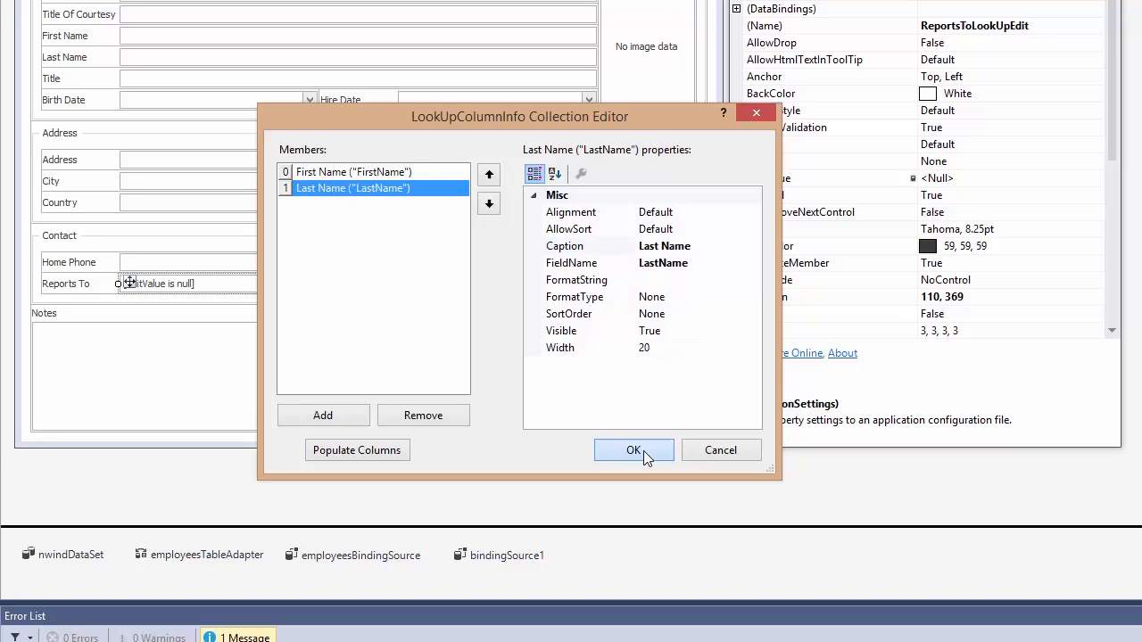
click(633, 450)
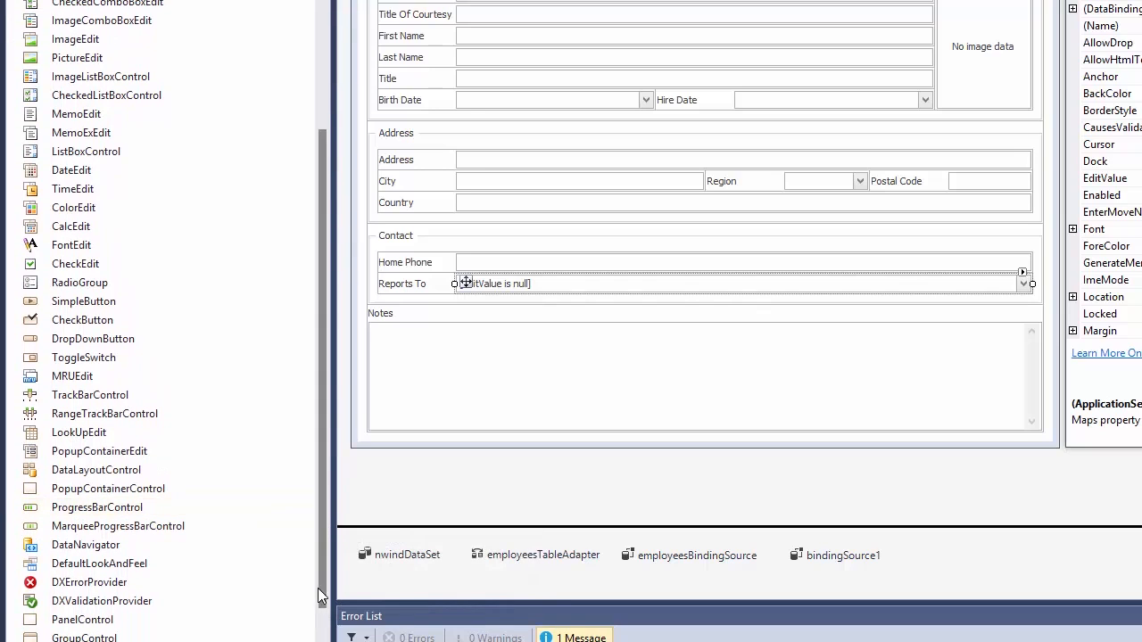
Step: Add a validation provider and select FirstNameTextEdit in its rules editor
click(102, 600)
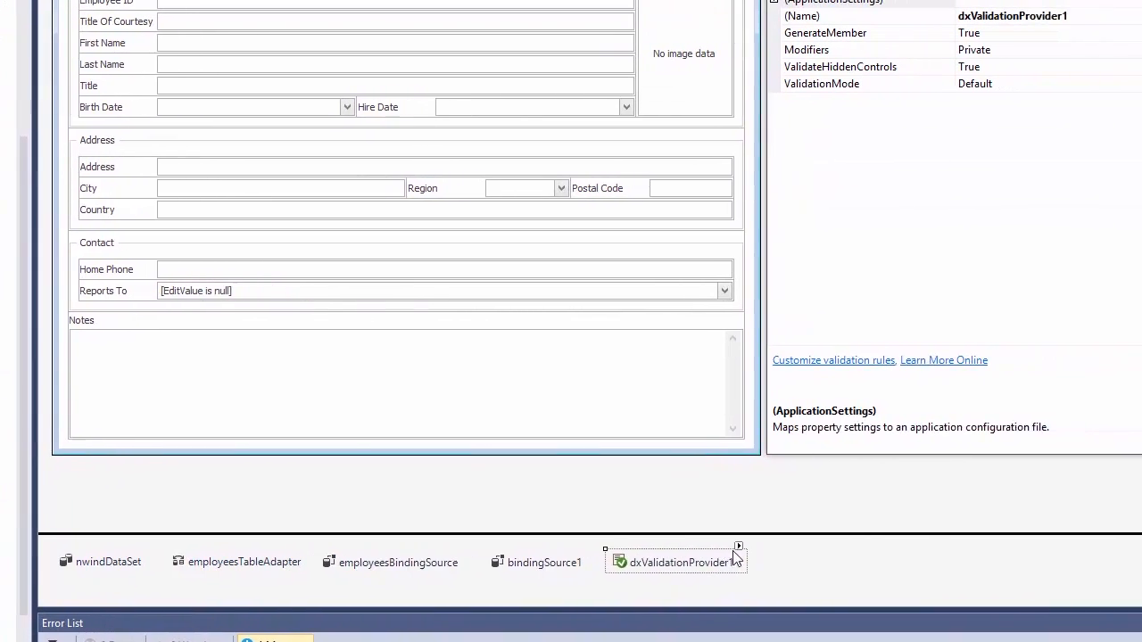
click(738, 546)
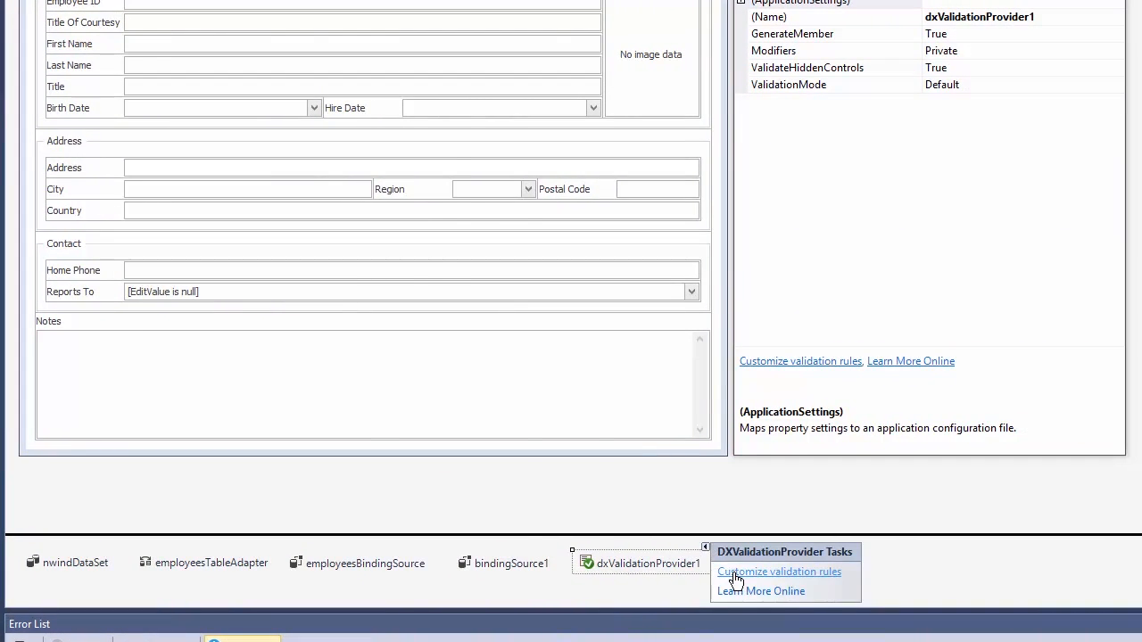
click(778, 571)
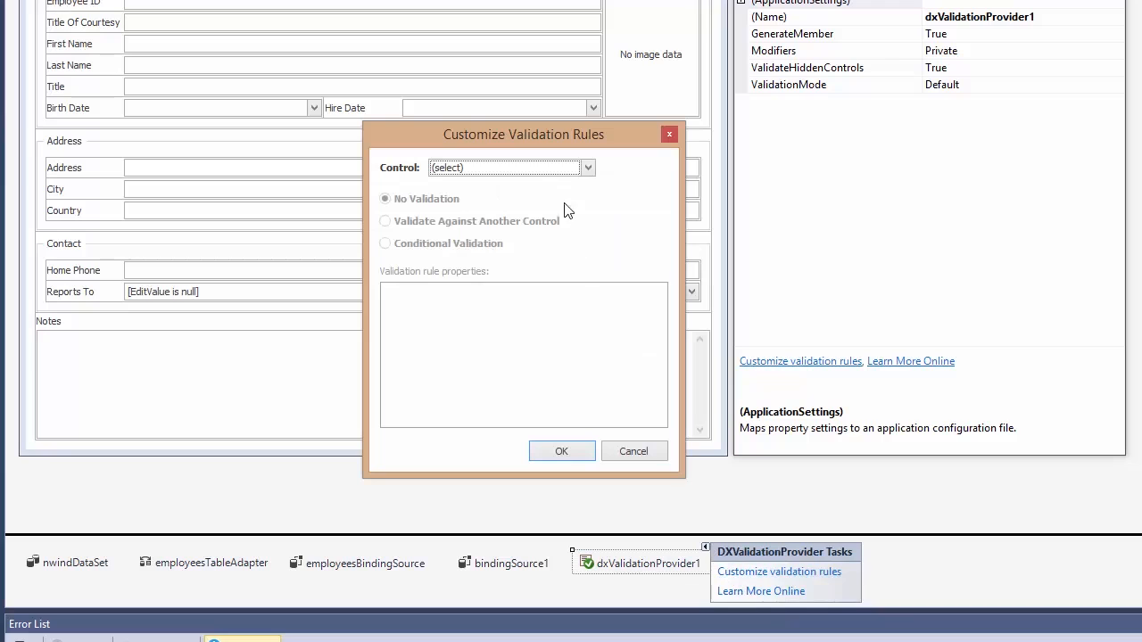
click(587, 167)
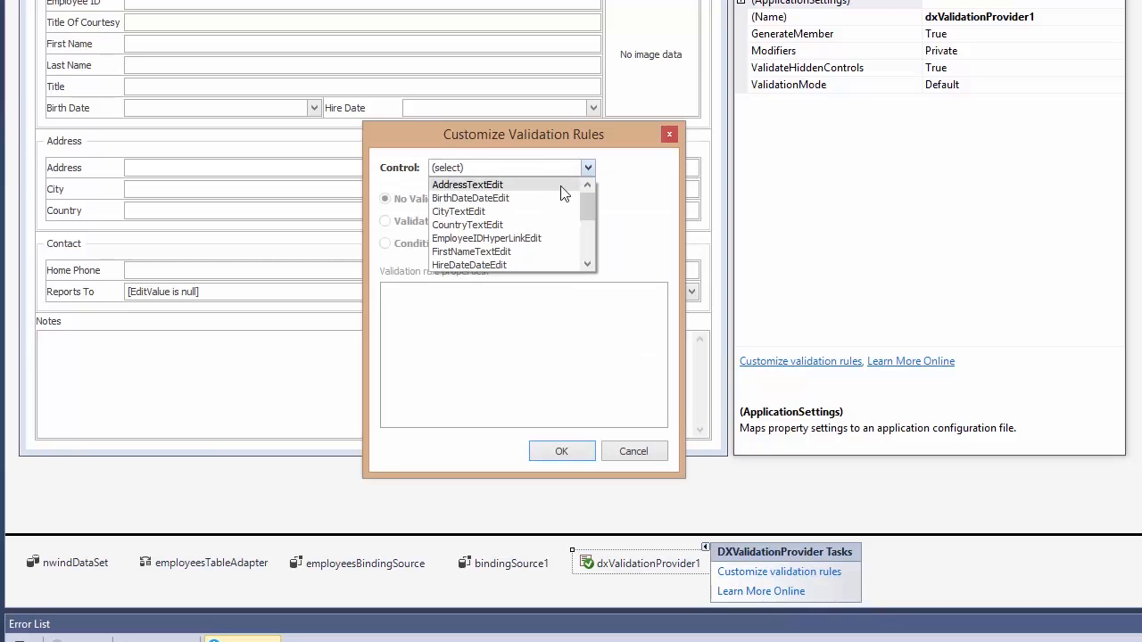
click(471, 252)
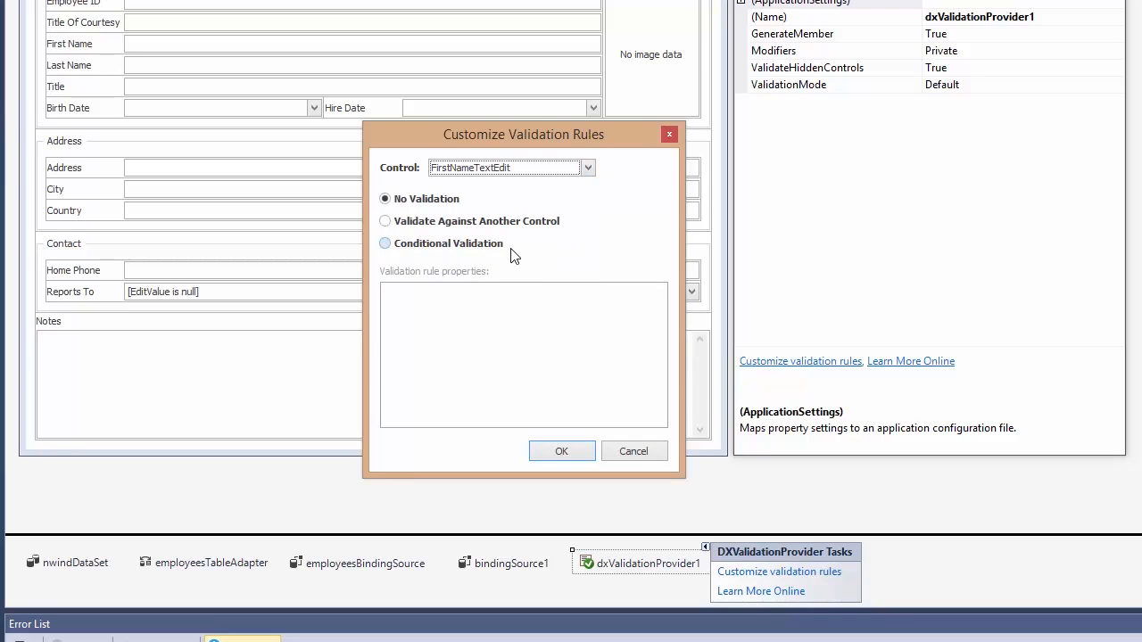
Step: Create a conditional IsNotBlank rule with error text 'This value cannot be blank'
click(384, 242)
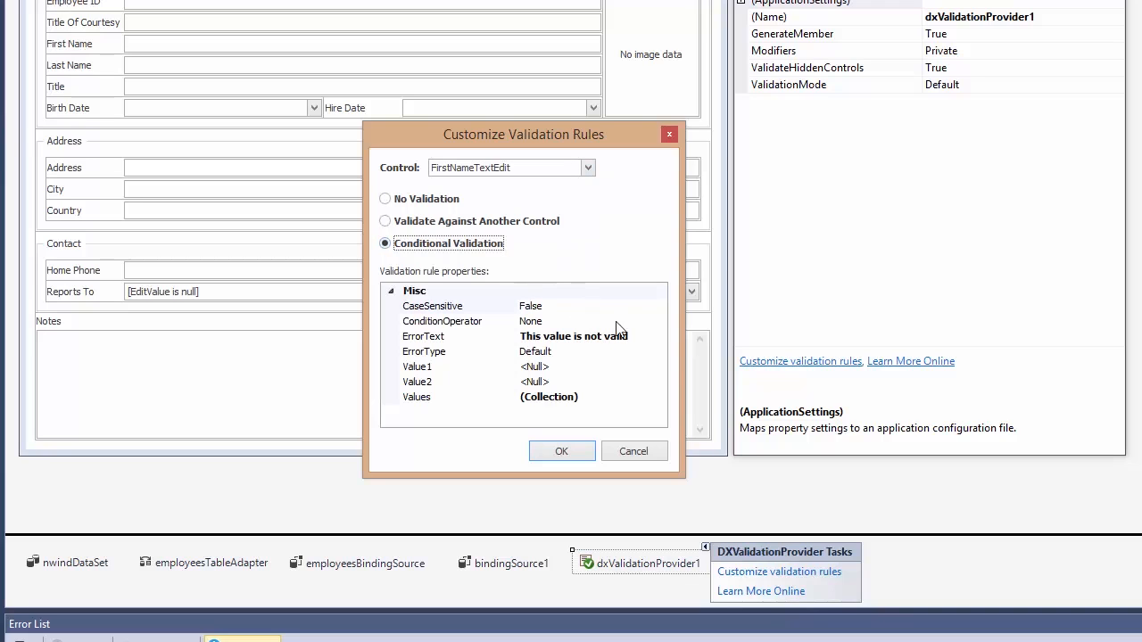
click(658, 321)
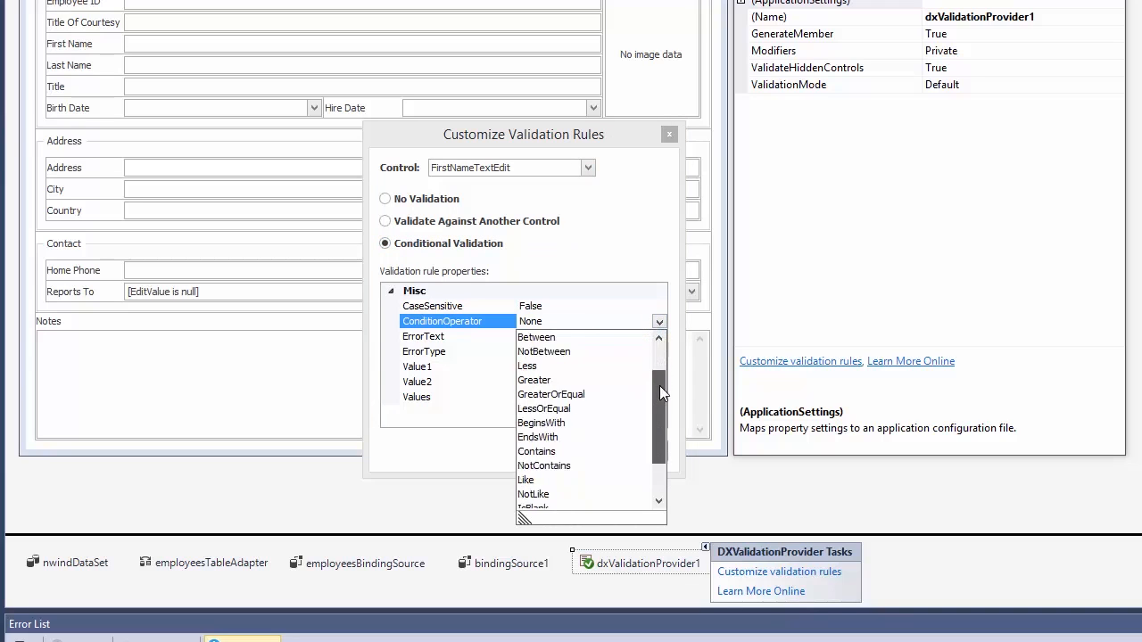
scroll(down, 3)
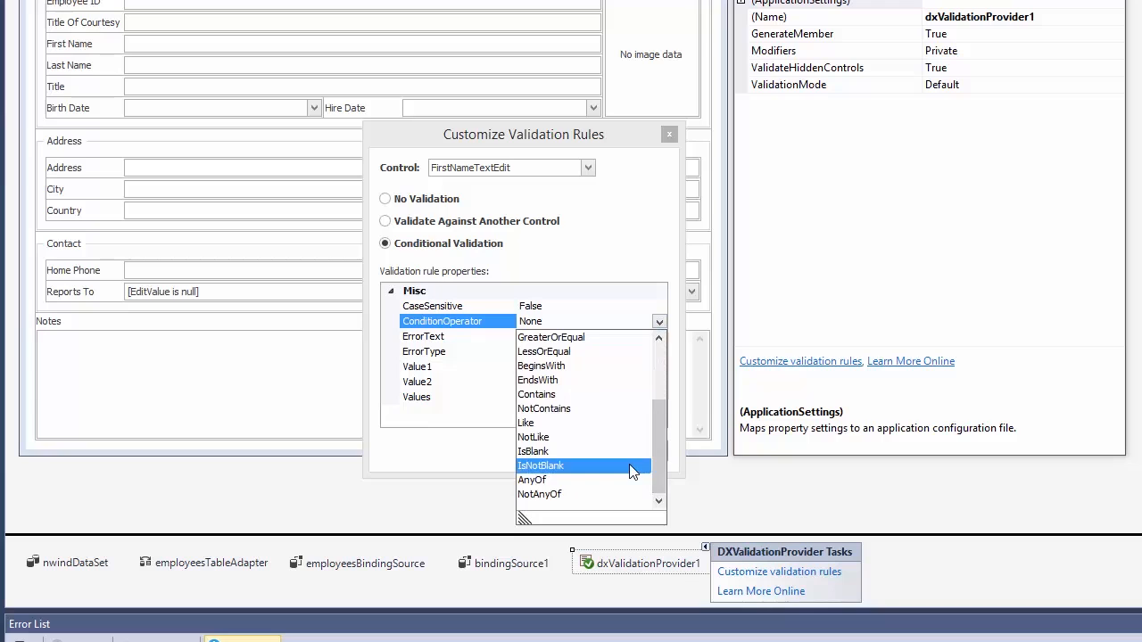
click(541, 465)
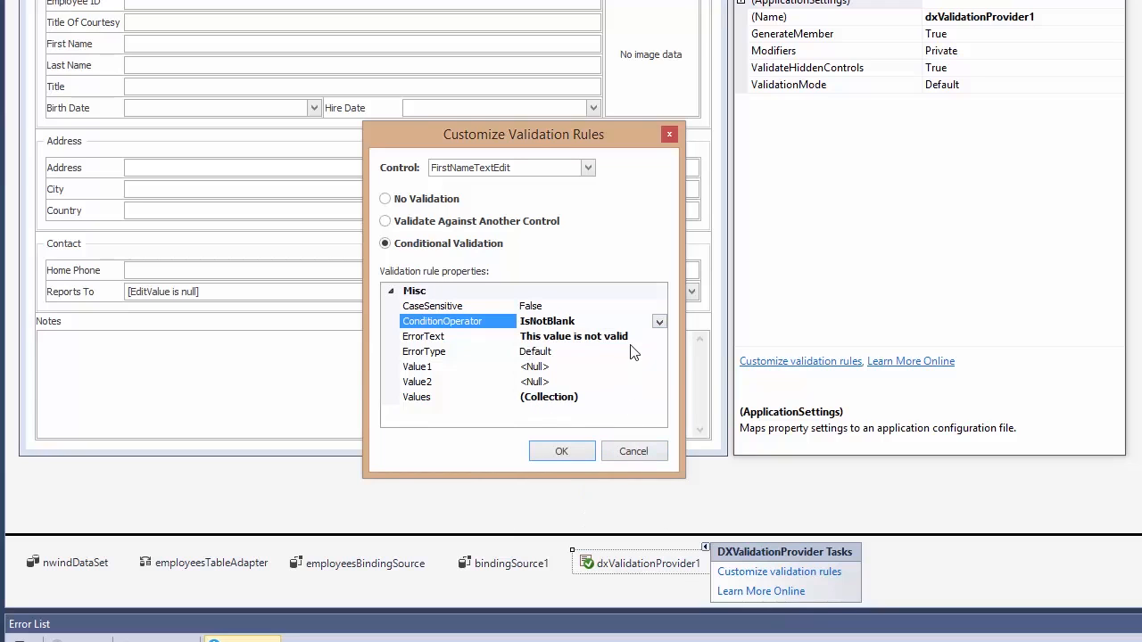
click(422, 336)
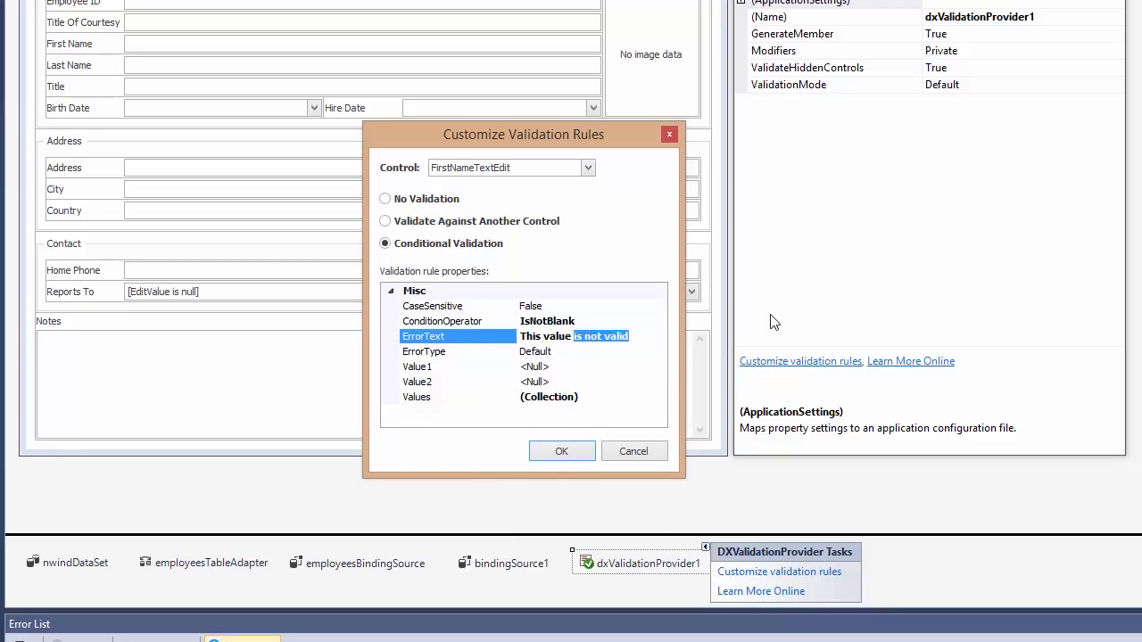
text(This value cannot be blank)
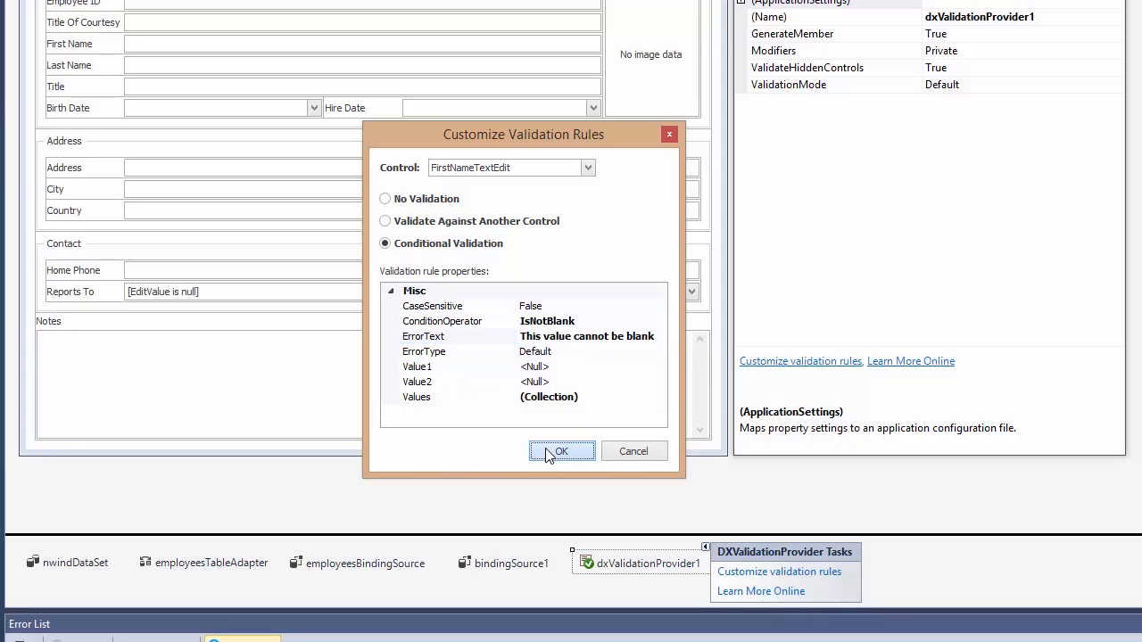
click(561, 451)
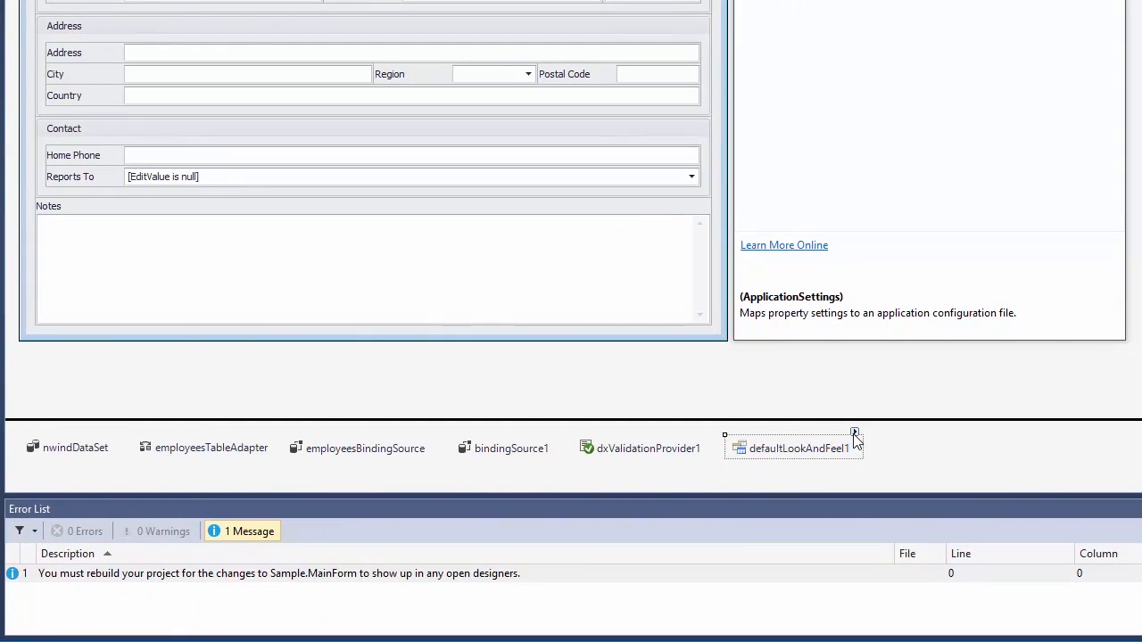
Step: Set the DefaultLookAndFeel skin to an Office 2013 style
click(855, 431)
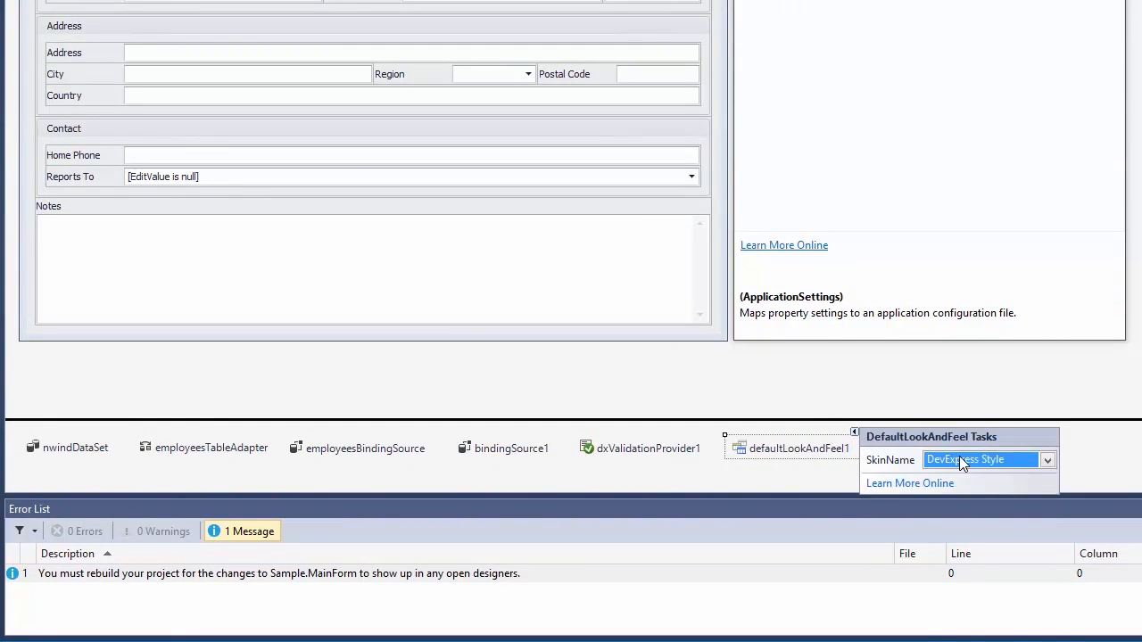
click(1047, 459)
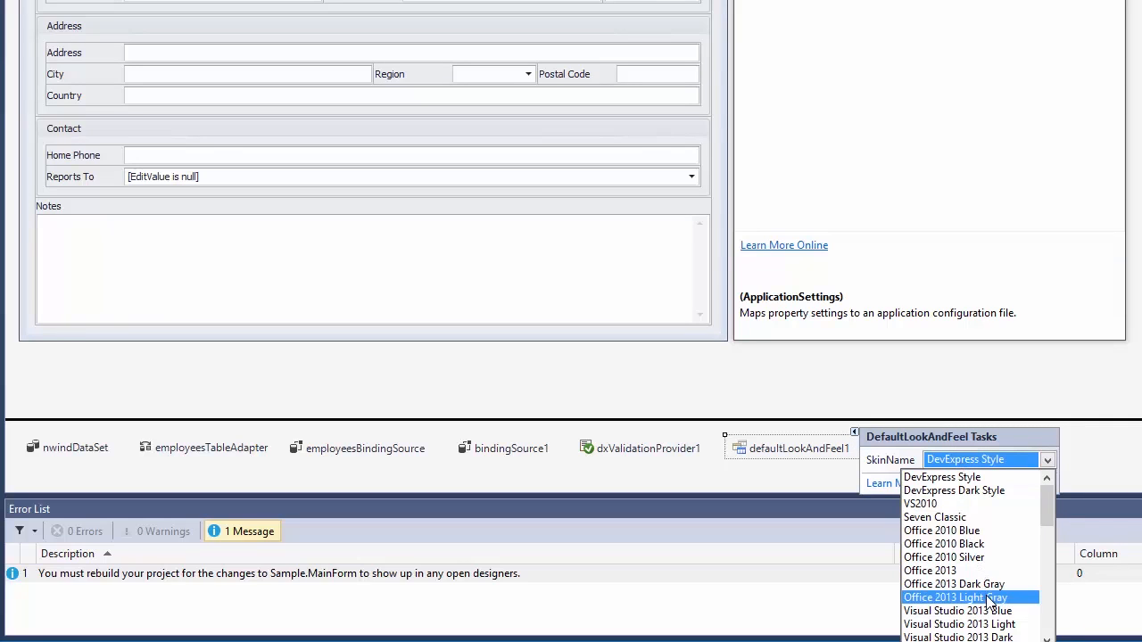
click(955, 597)
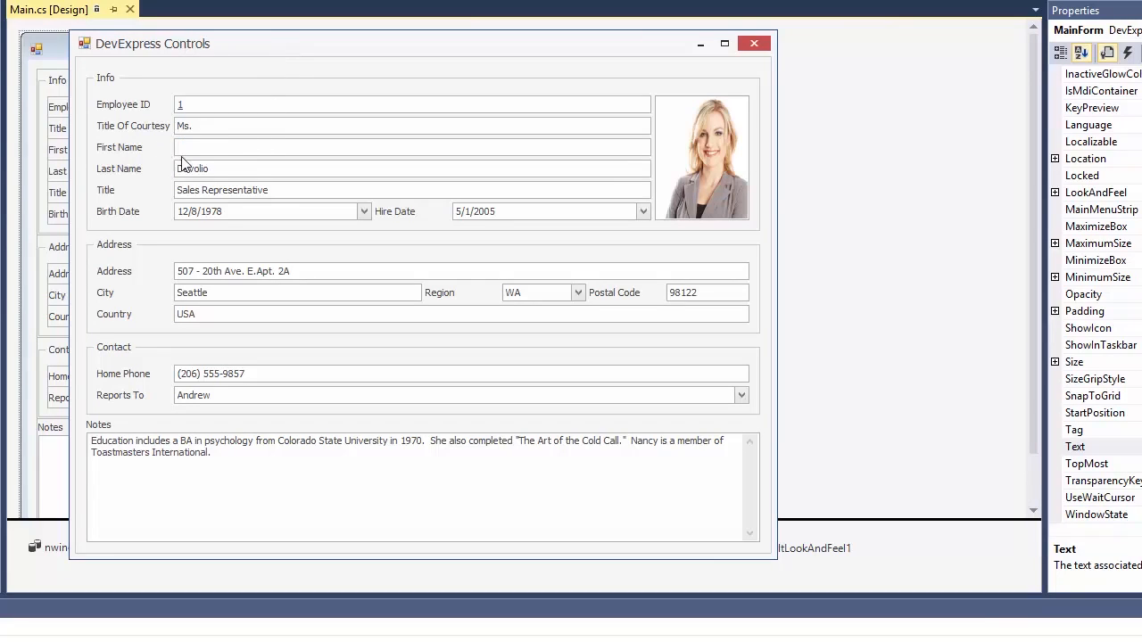
Step: Trigger the blank First Name error, retype 'Nan', and browse the Birth Date calendar
click(410, 147)
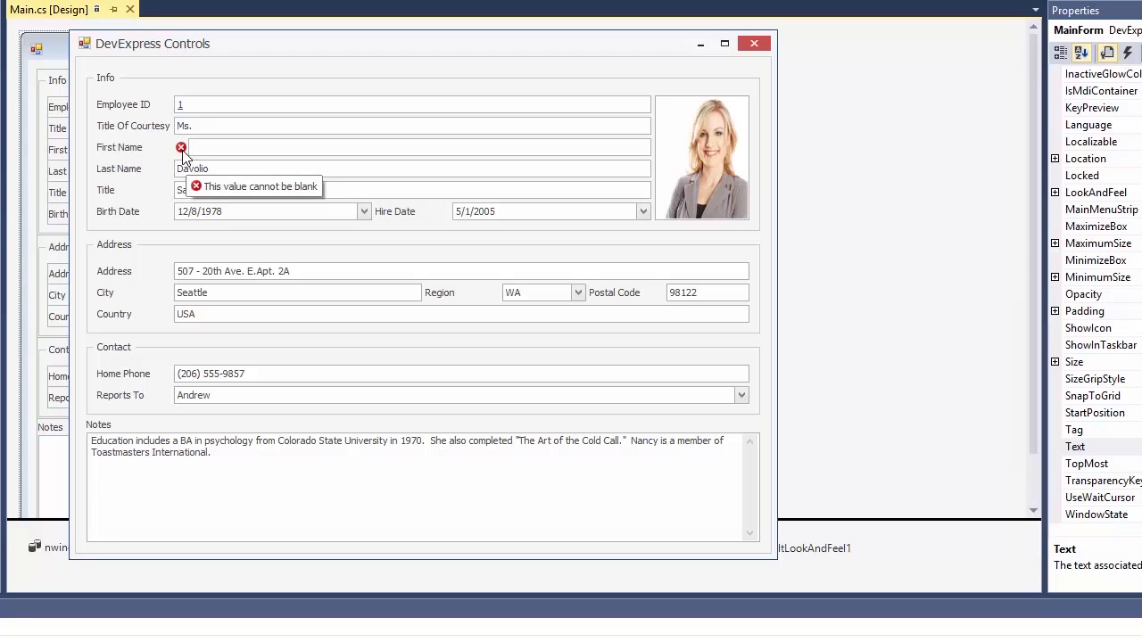
text(Nancy)
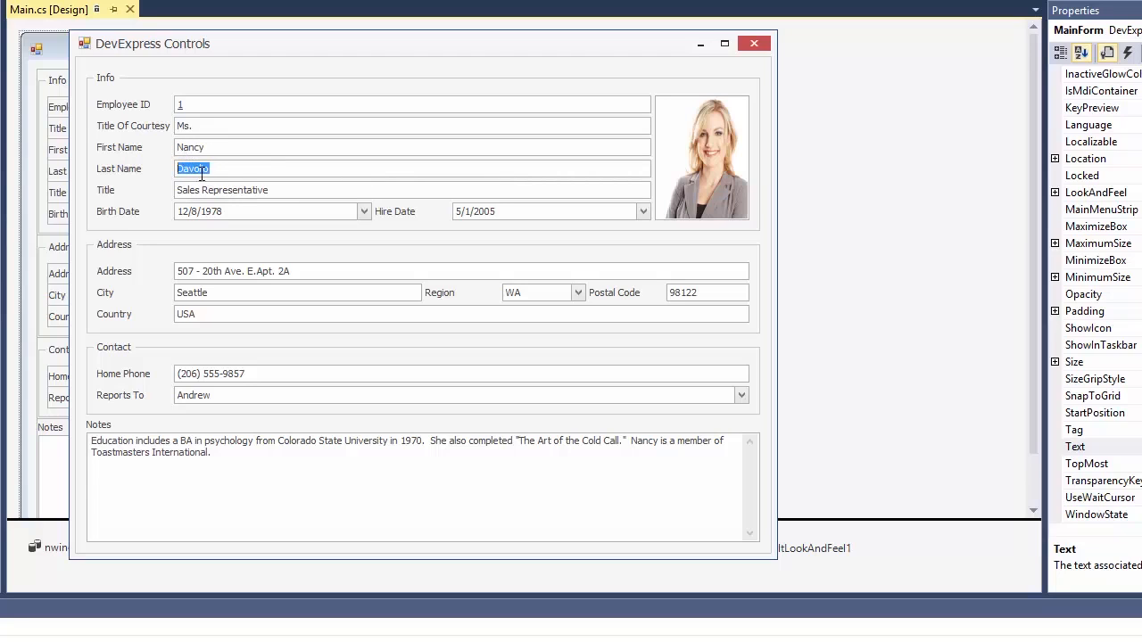
click(363, 211)
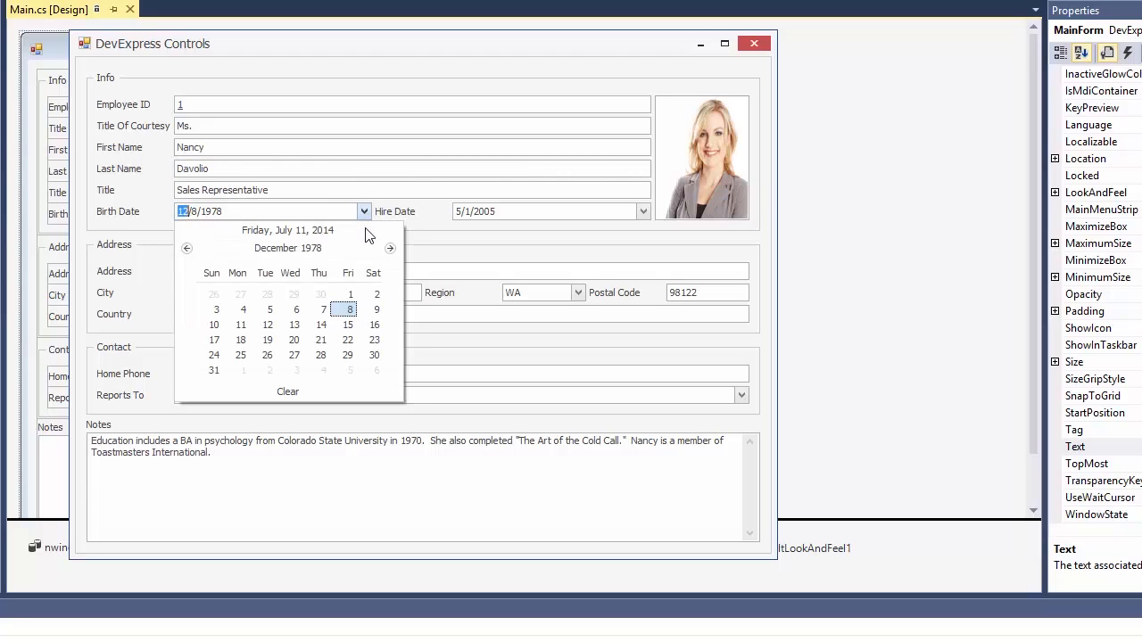
click(390, 248)
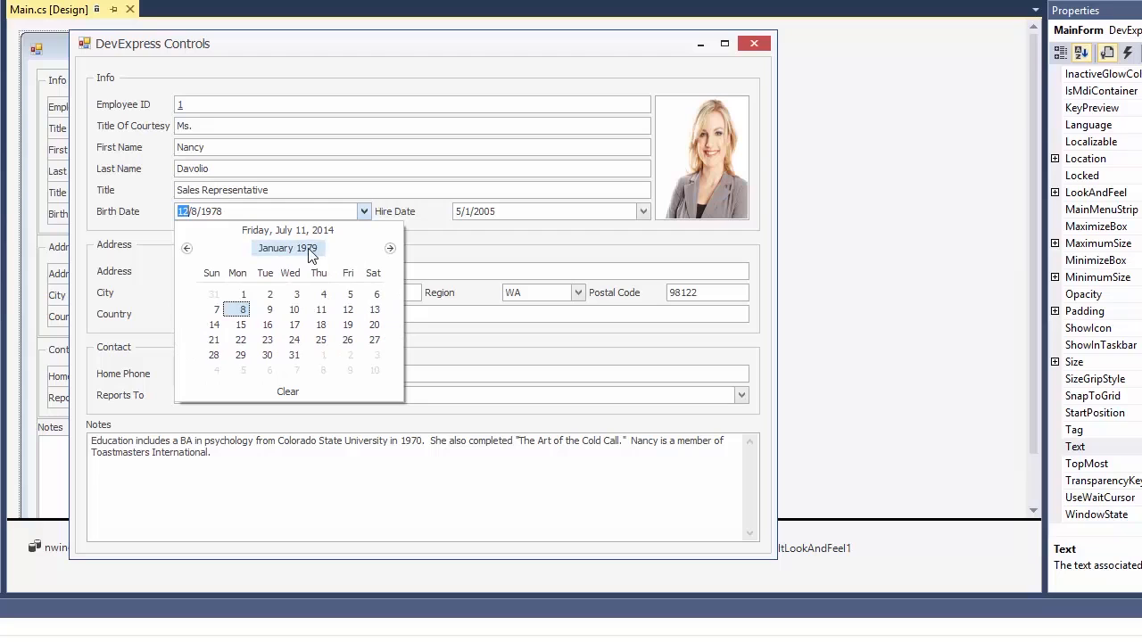
click(390, 247)
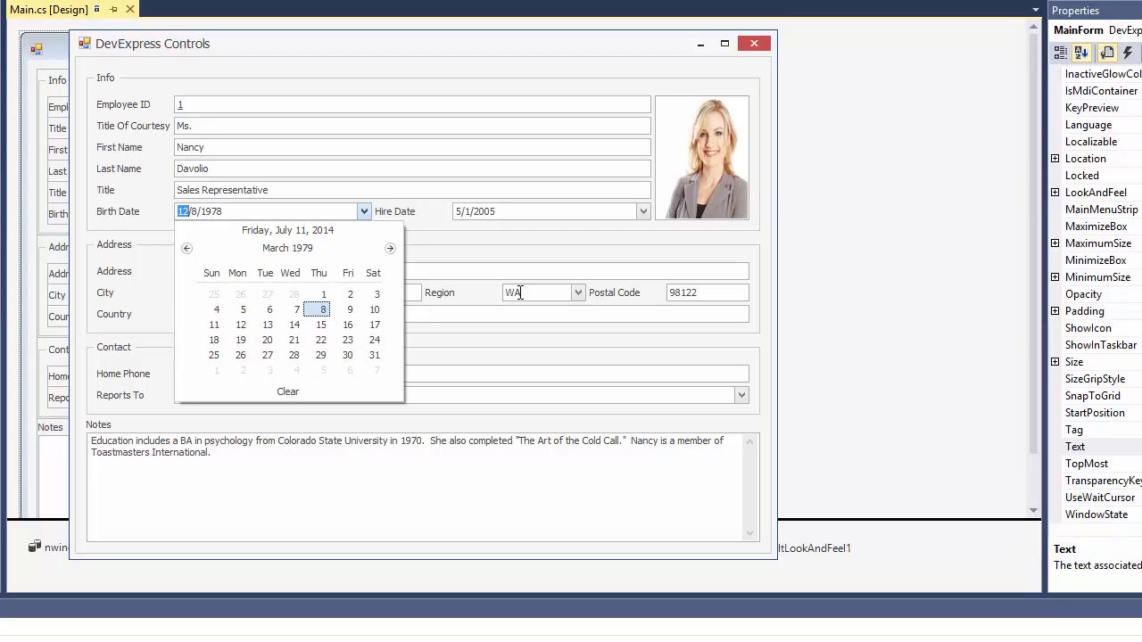
Step: Set Region to NY and bring up the Reports To employee lookup
click(577, 293)
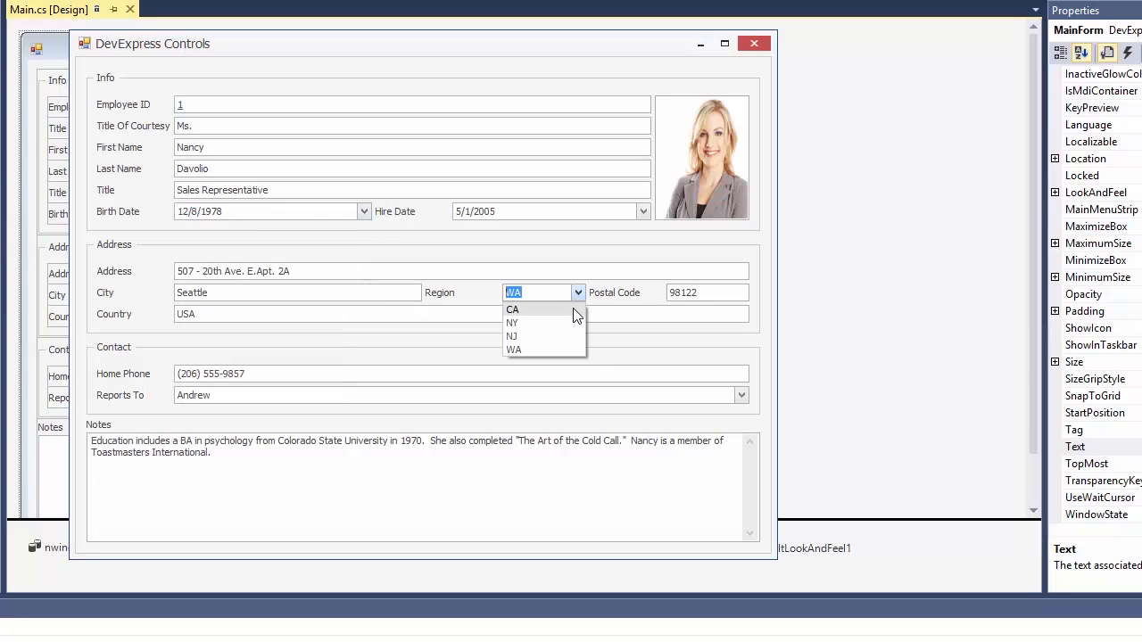
click(512, 322)
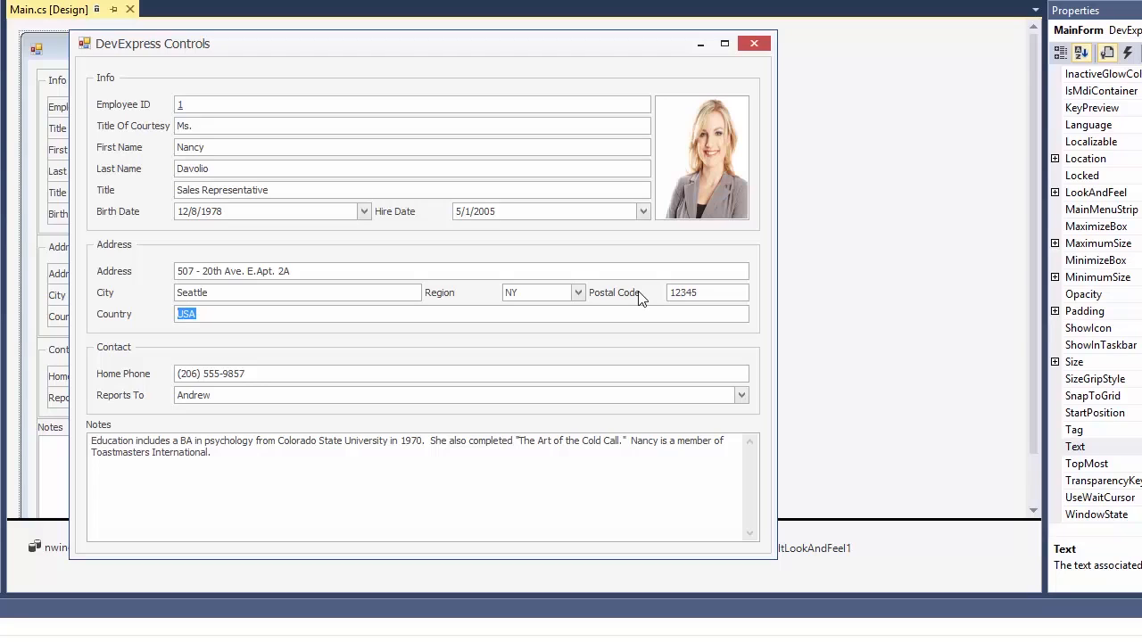
mouse_move(651, 335)
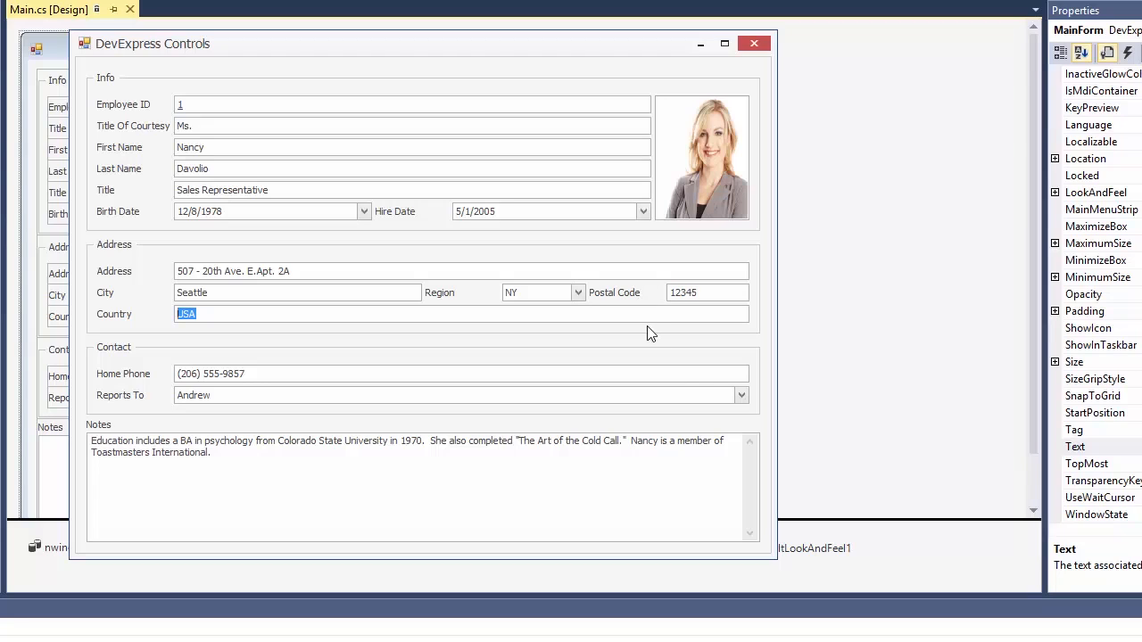
click(741, 395)
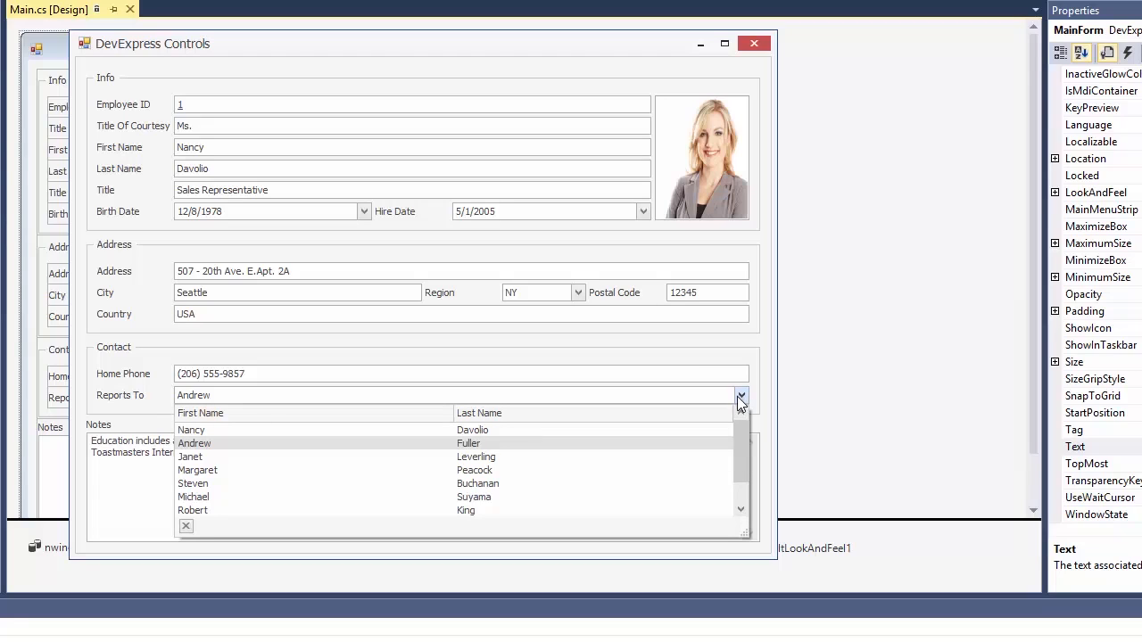
Step: Choose Margaret for Reports To and enlarge the running form window
scroll(down, 3)
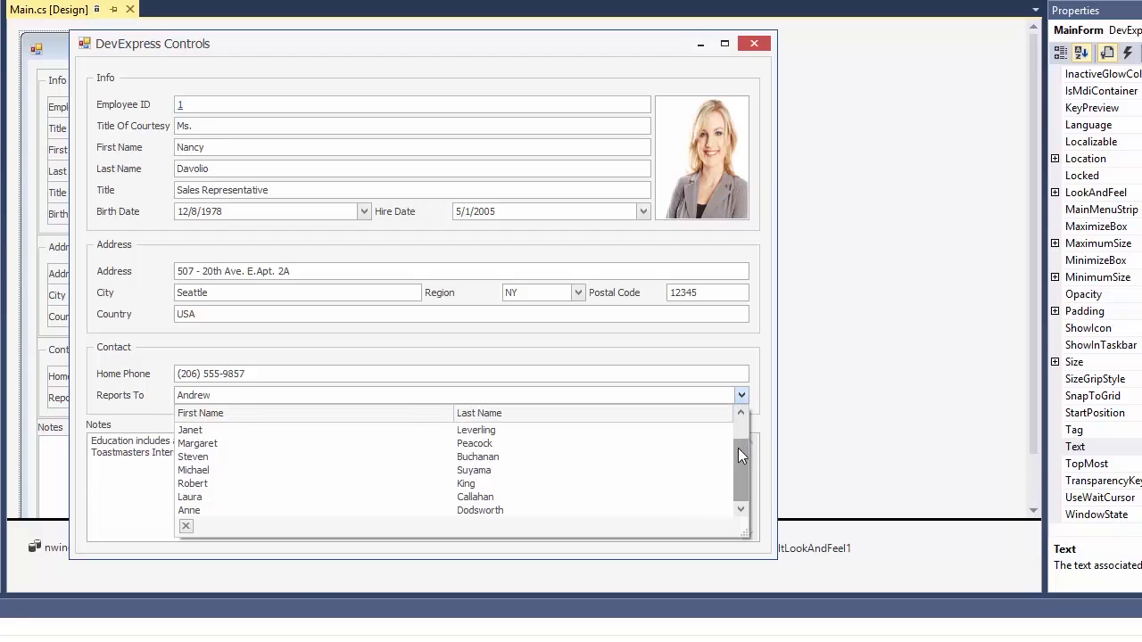
click(197, 443)
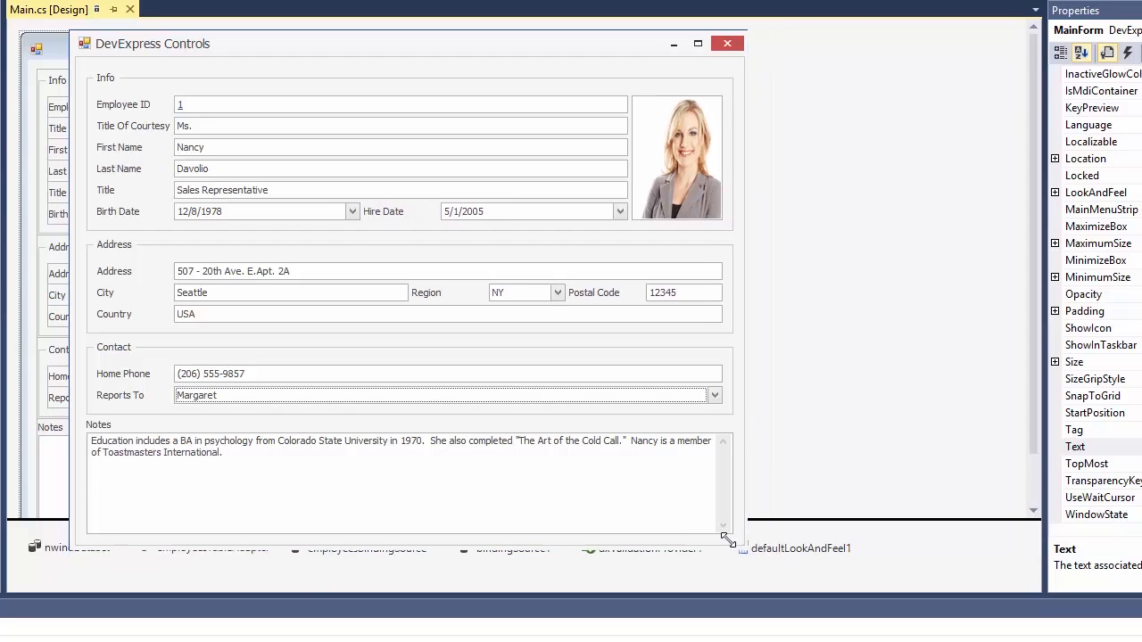
drag(728, 539, 810, 582)
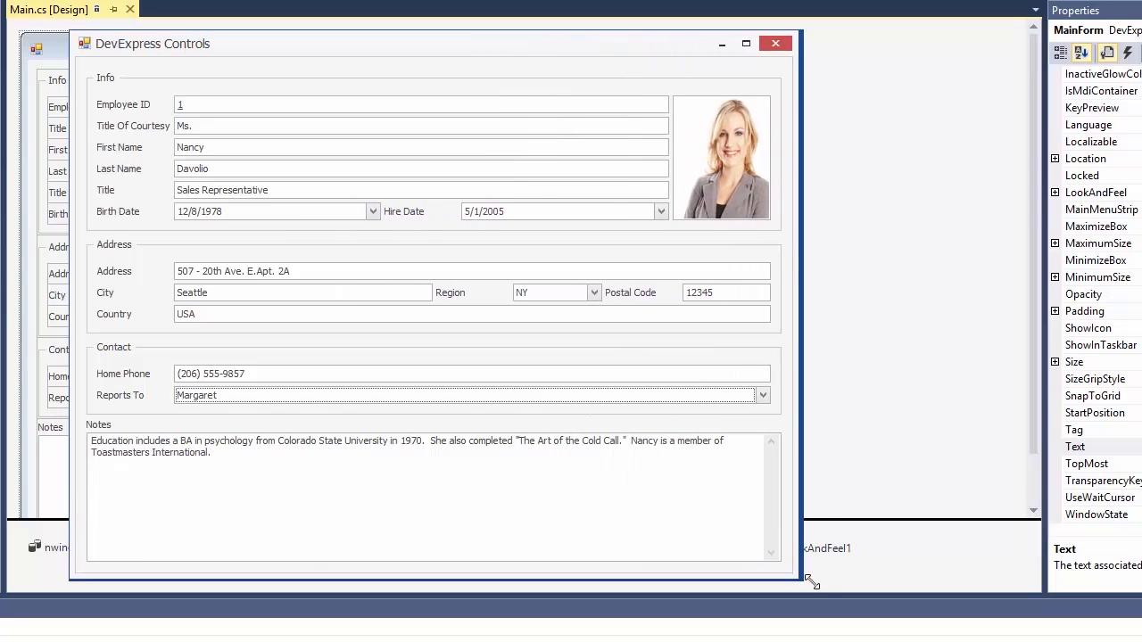
drag(810, 582, 811, 581)
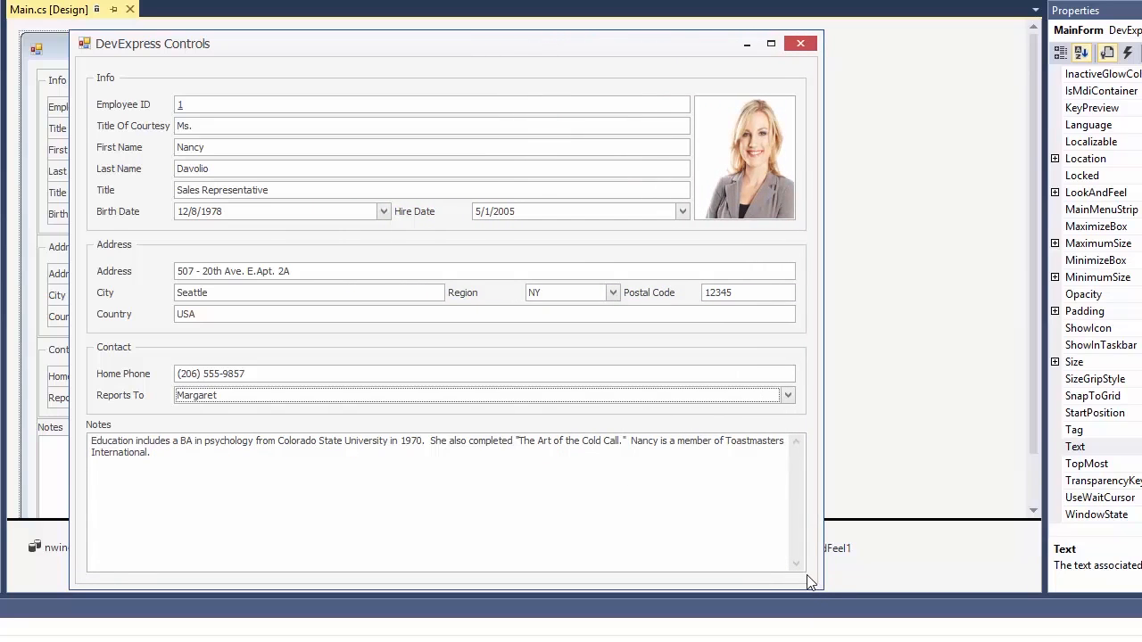
mouse_move(538, 345)
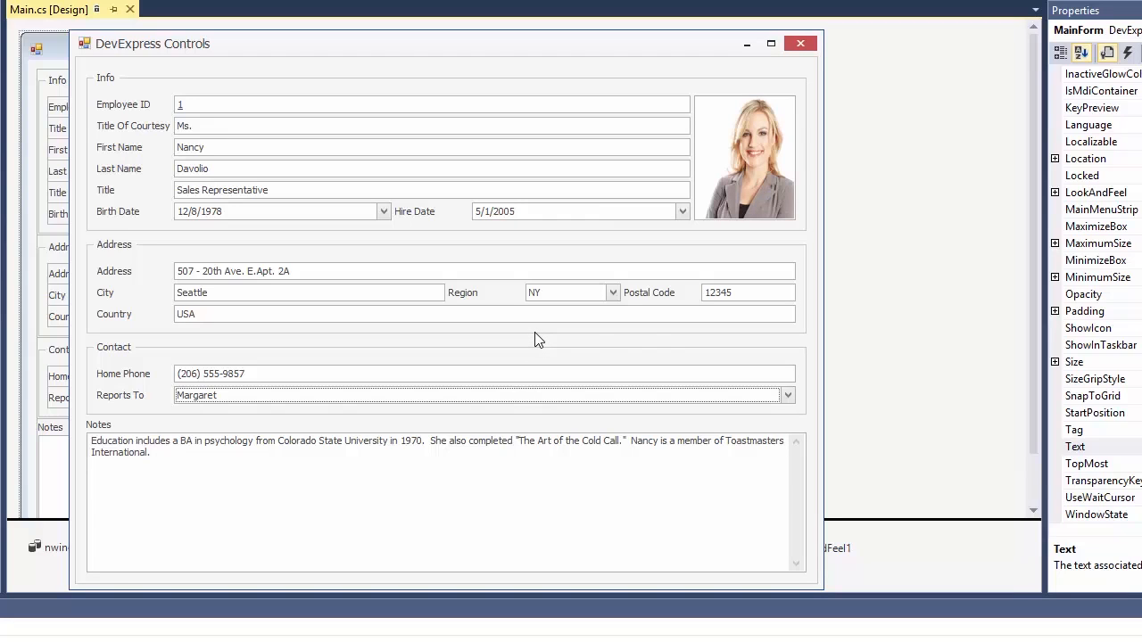
click(566, 346)
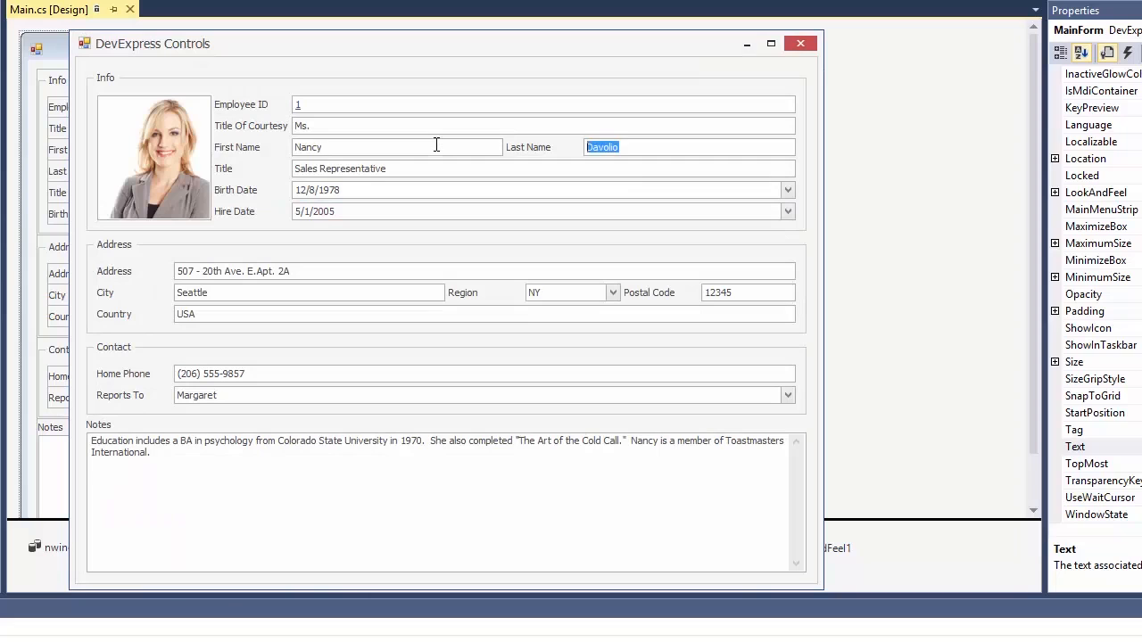
Step: Rearrange the runtime layout: photo left, Last Name beside First Name, dates stacked
click(233, 271)
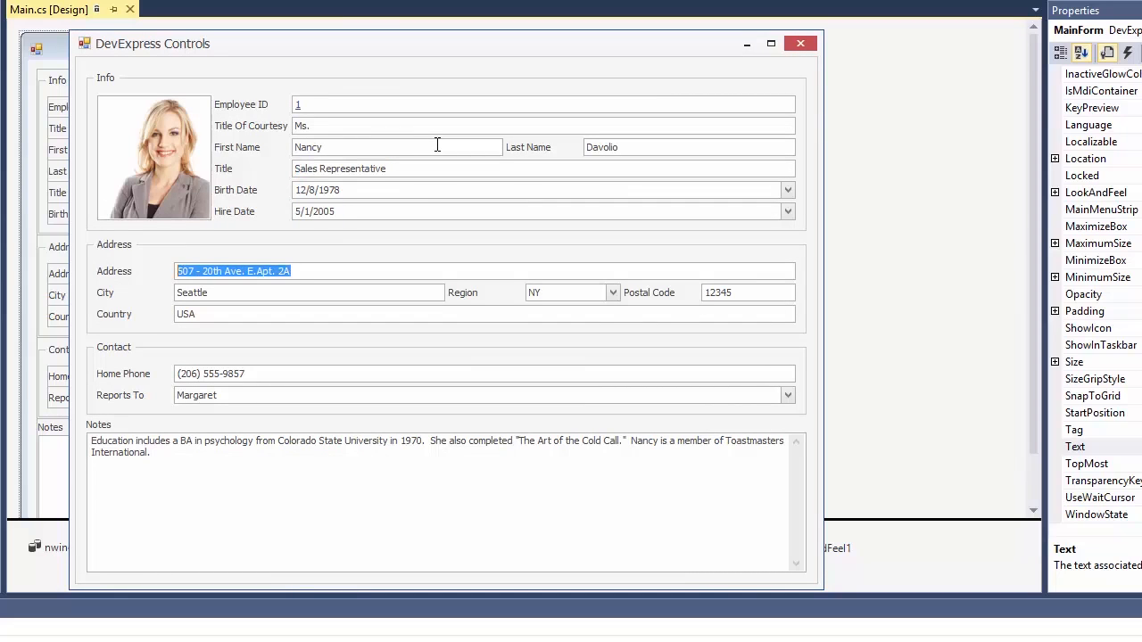